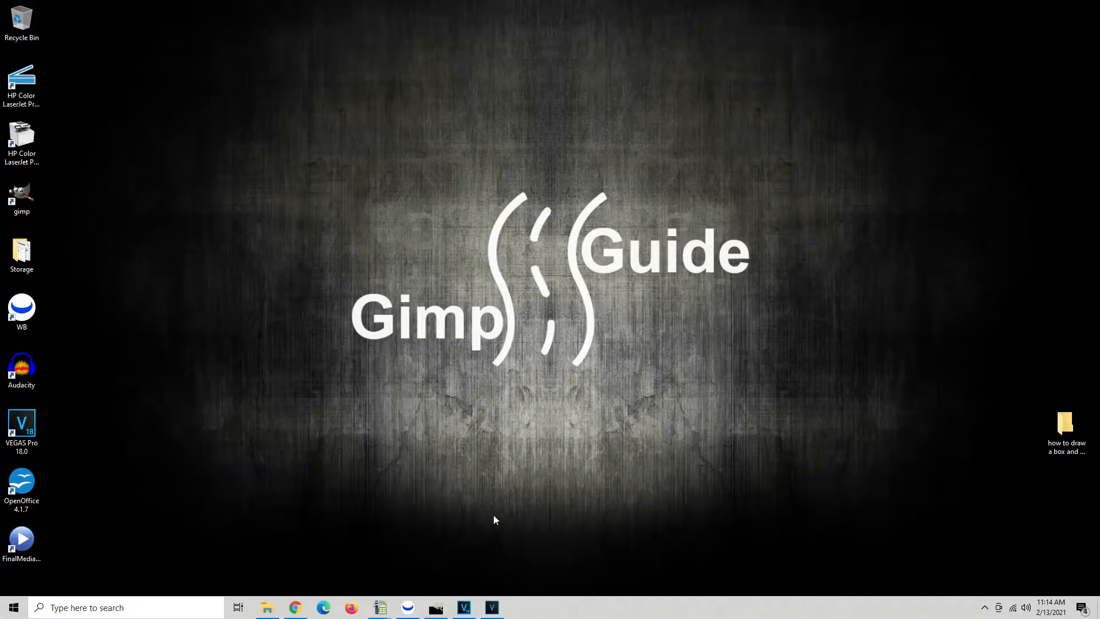
mouse_move(478, 539)
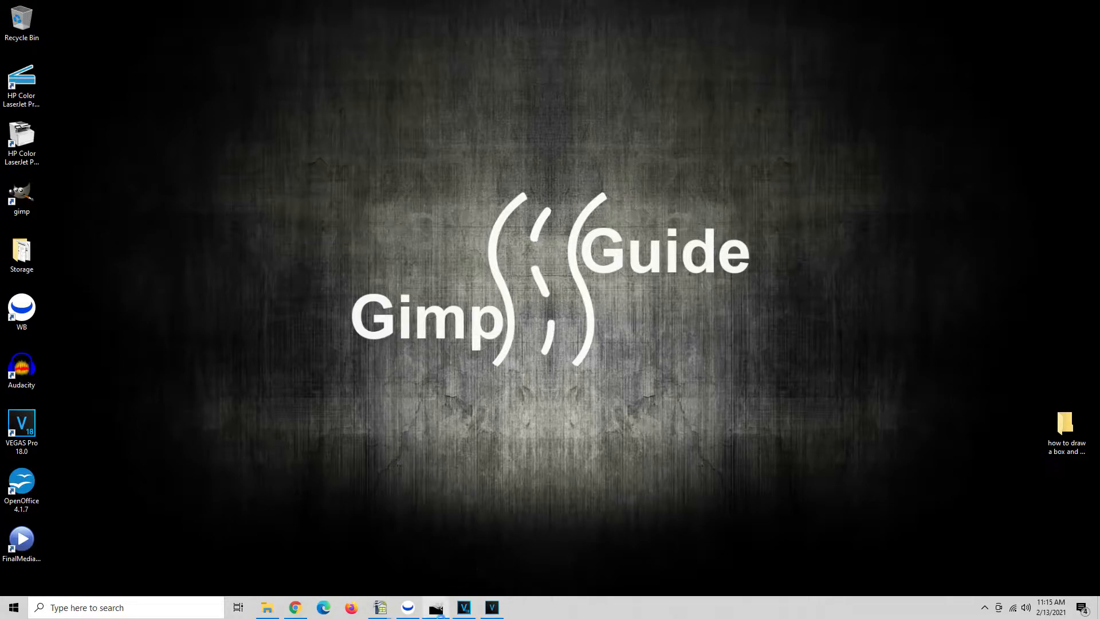
- Launch GIMP from the desktop shortcut to show the black 1920x1080 image
double_click(21, 194)
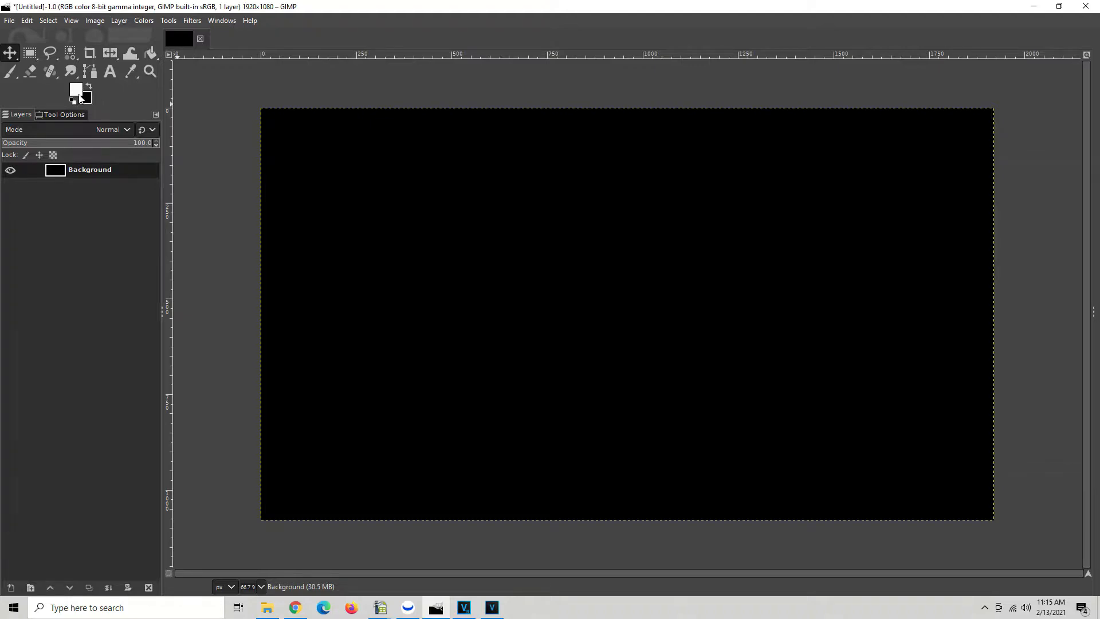
mouse_move(90, 71)
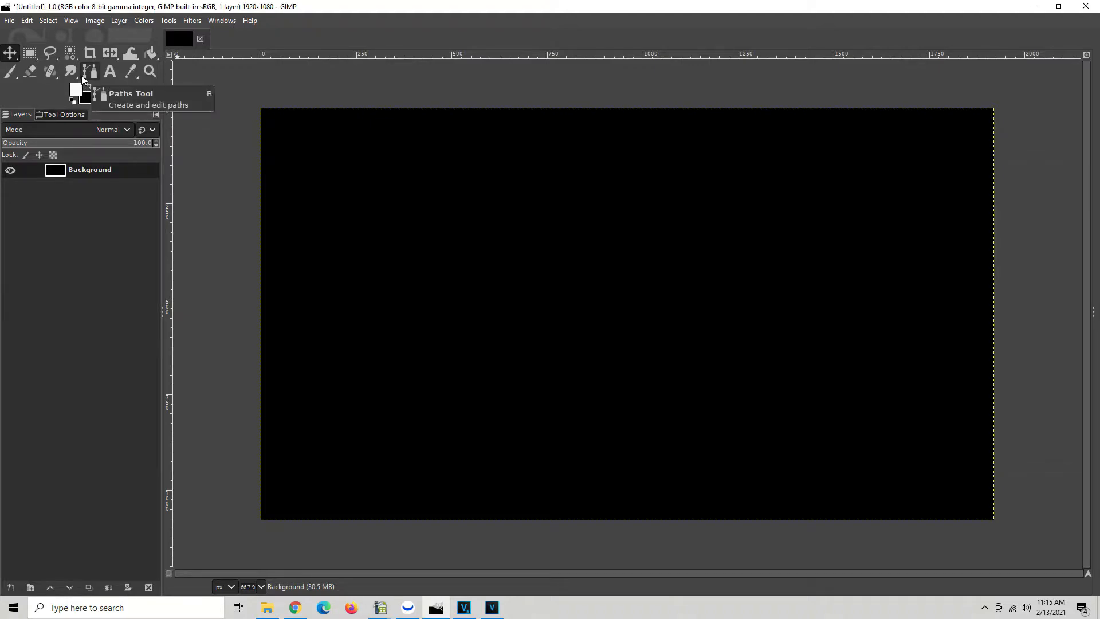
mouse_move(27, 54)
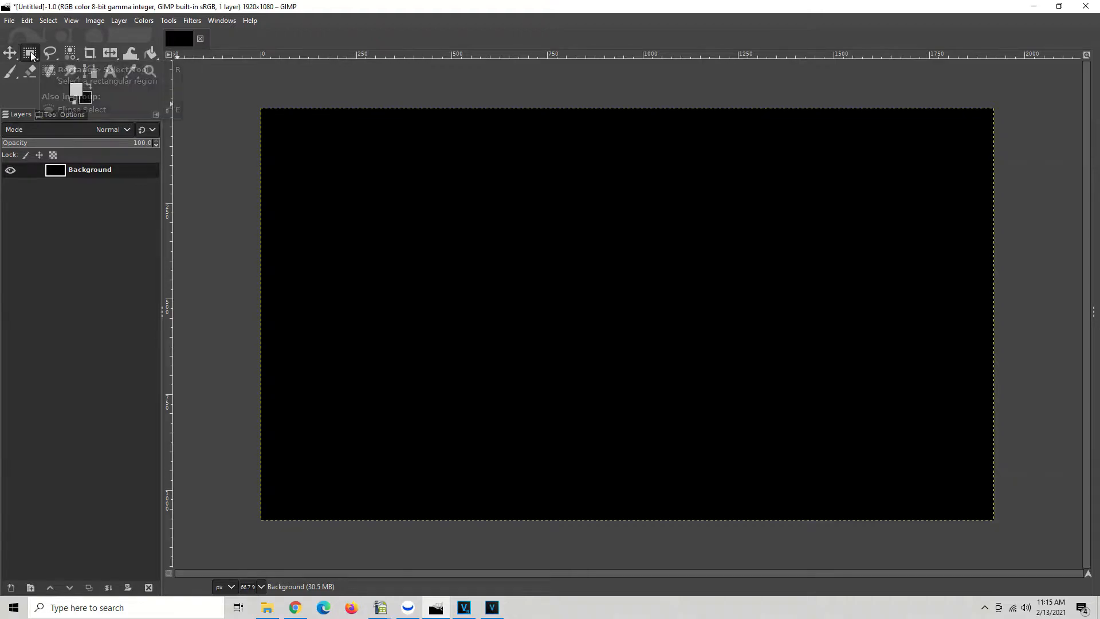
mouse_move(29, 53)
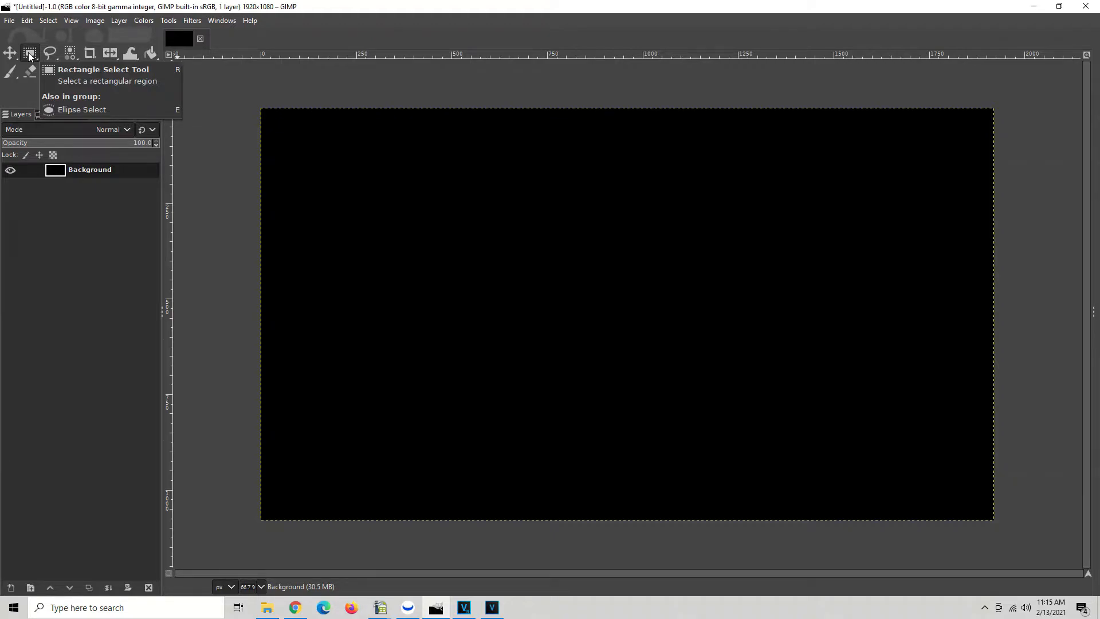
mouse_move(29, 54)
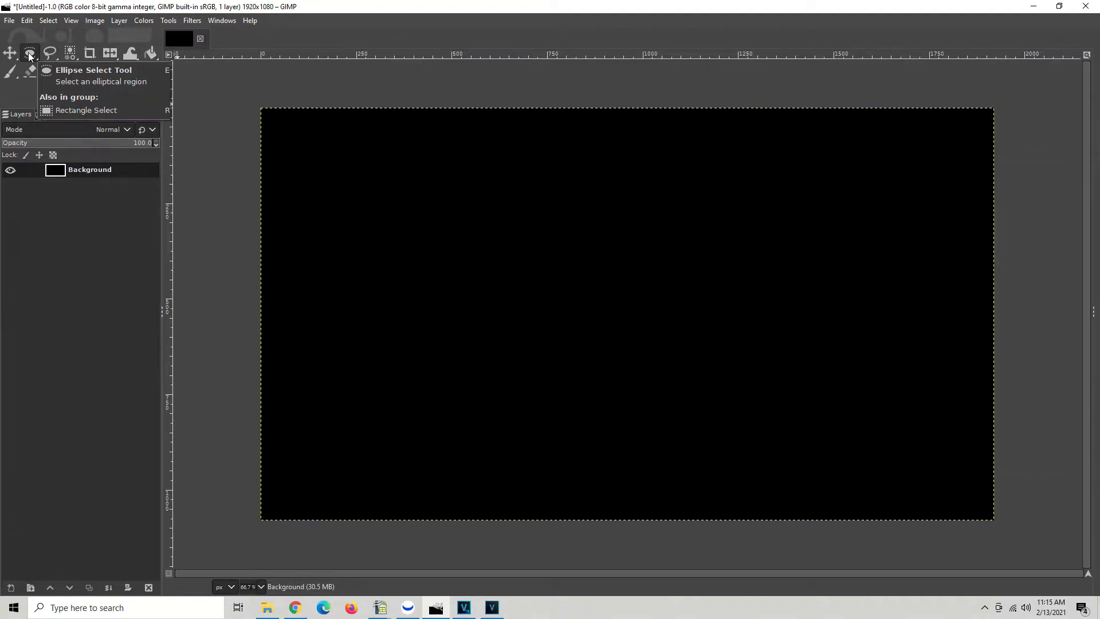
mouse_move(29, 55)
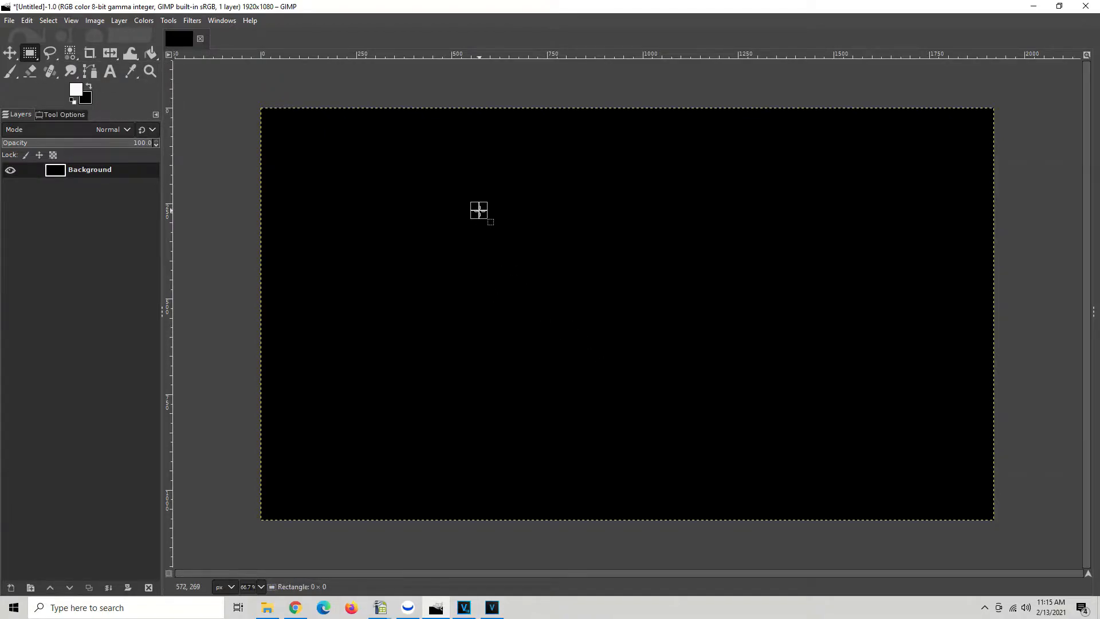
- Draw a rectangular selection across the middle of the black canvas
left_click_drag(479, 210, 520, 250)
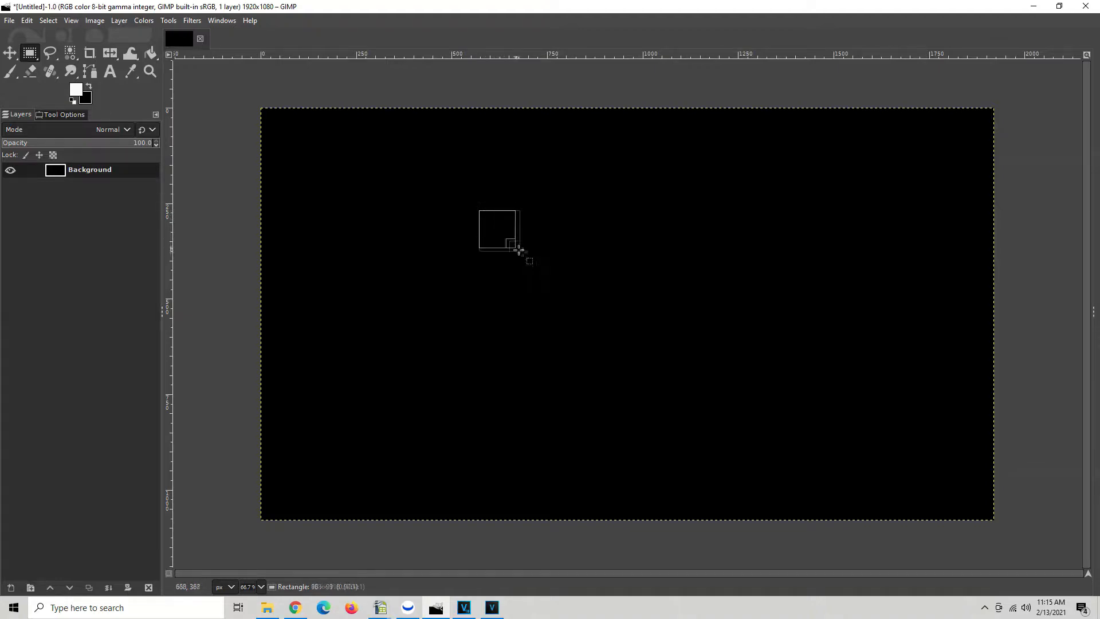
left_click_drag(500, 230, 626, 300)
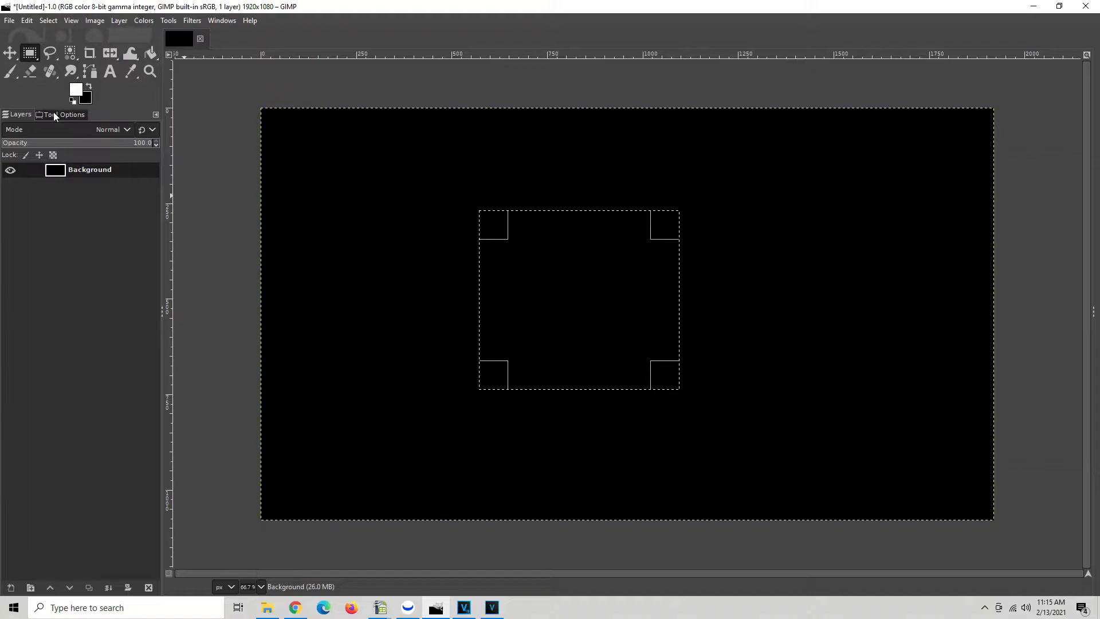
- Enter 600 px as the selection size in Tool Options
left_click(65, 115)
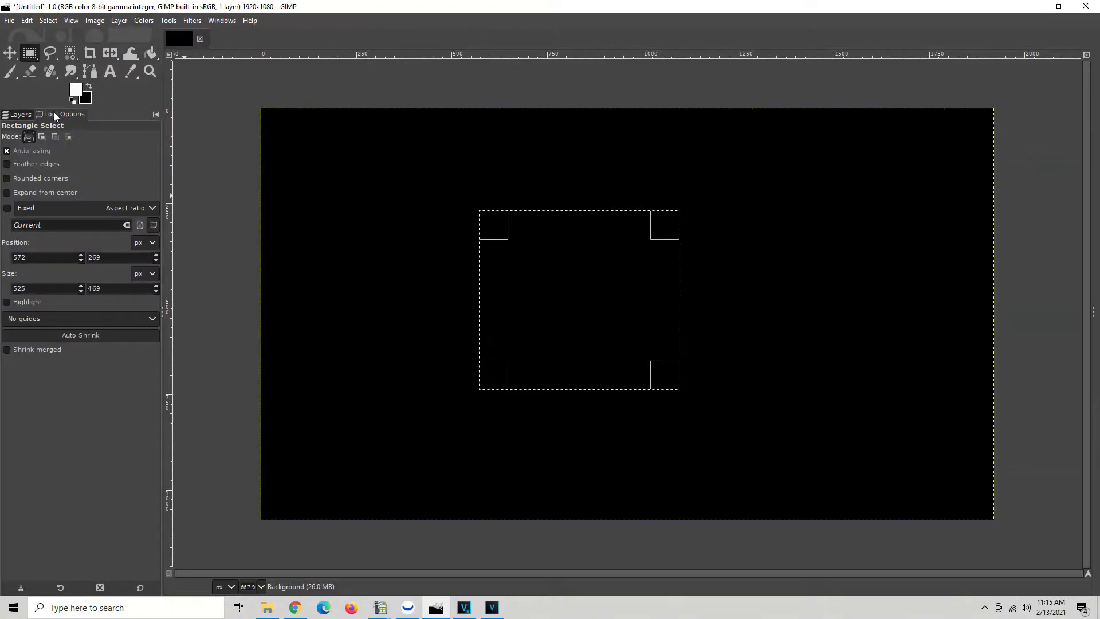
mouse_move(154, 114)
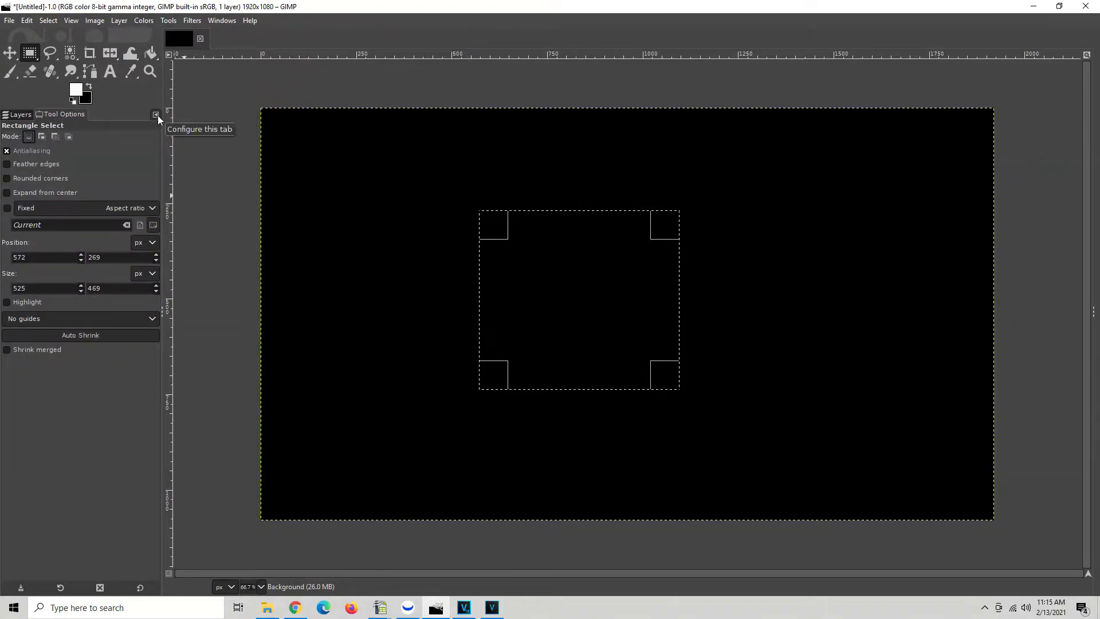
left_click(154, 115)
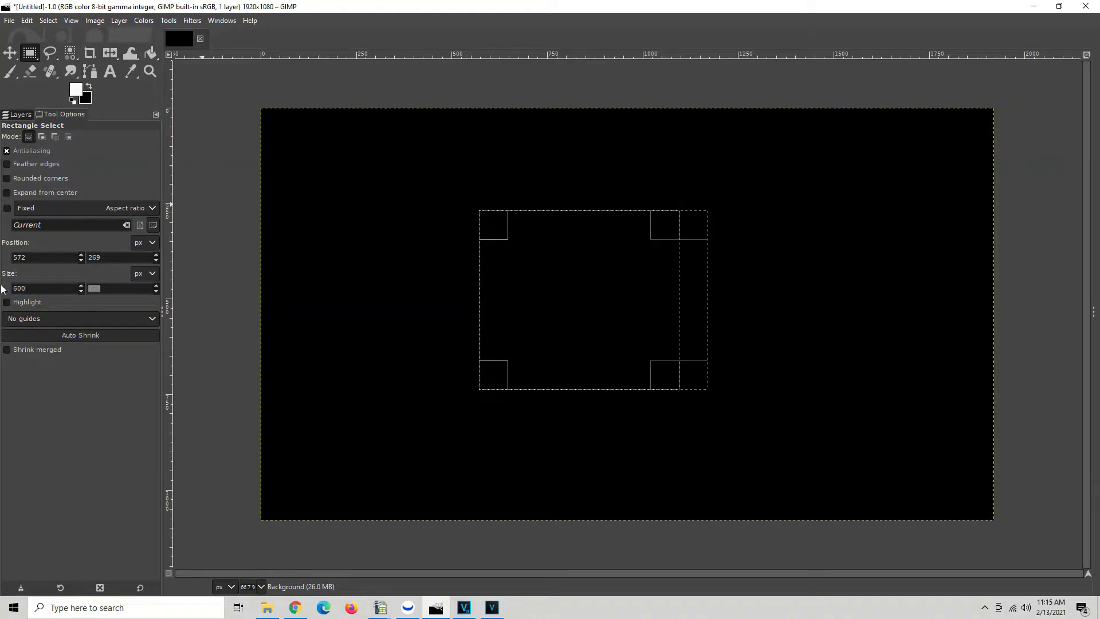
type("600")
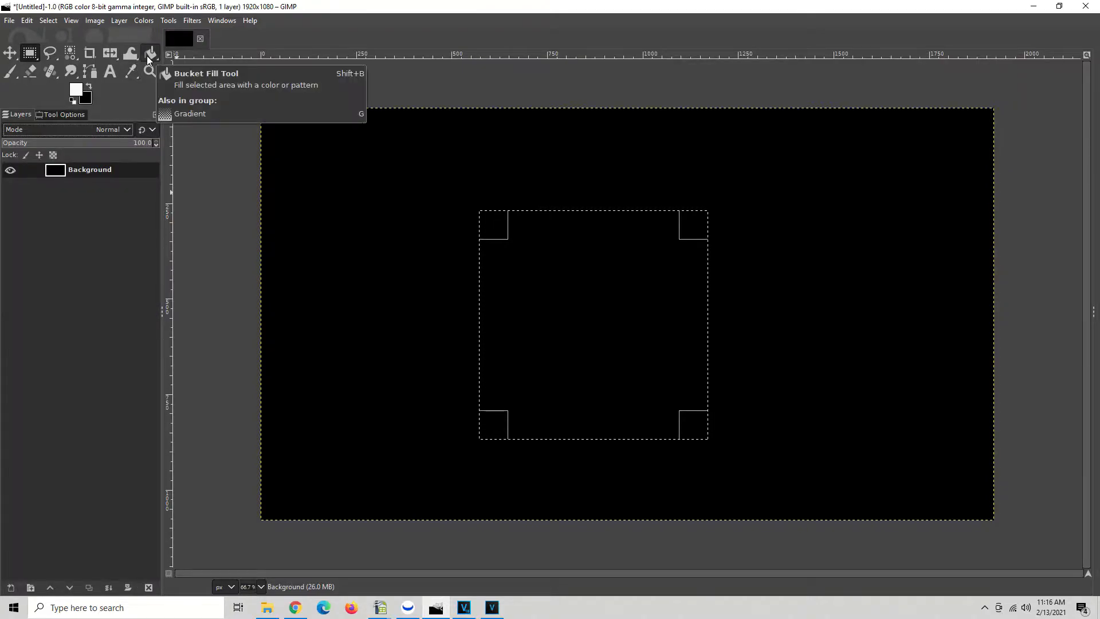
mouse_move(73, 178)
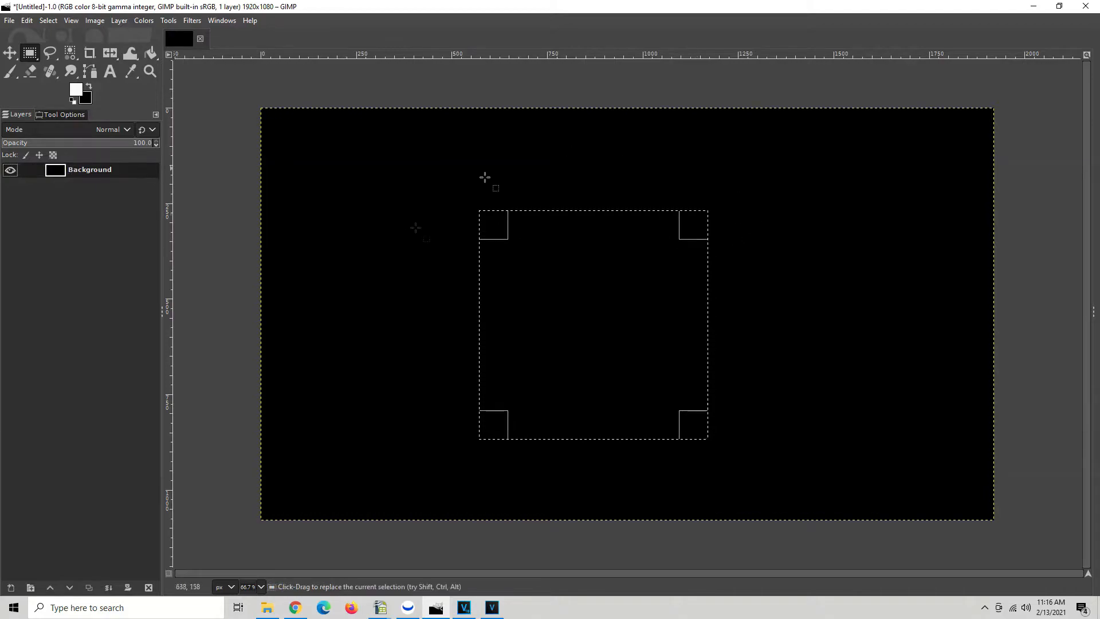
mouse_move(913, 244)
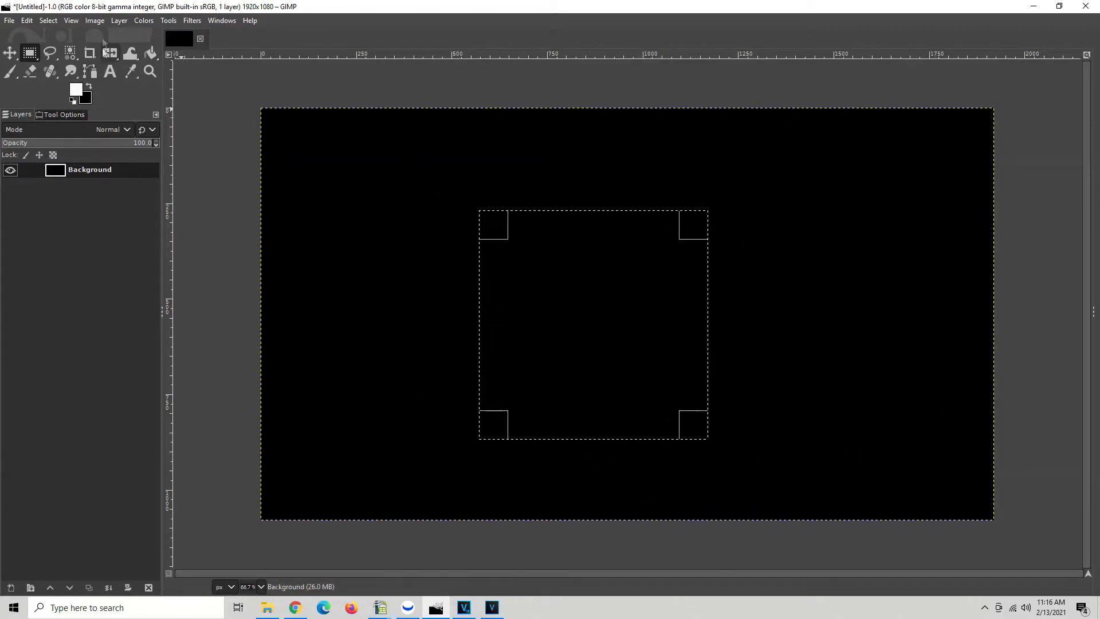
mouse_move(118, 20)
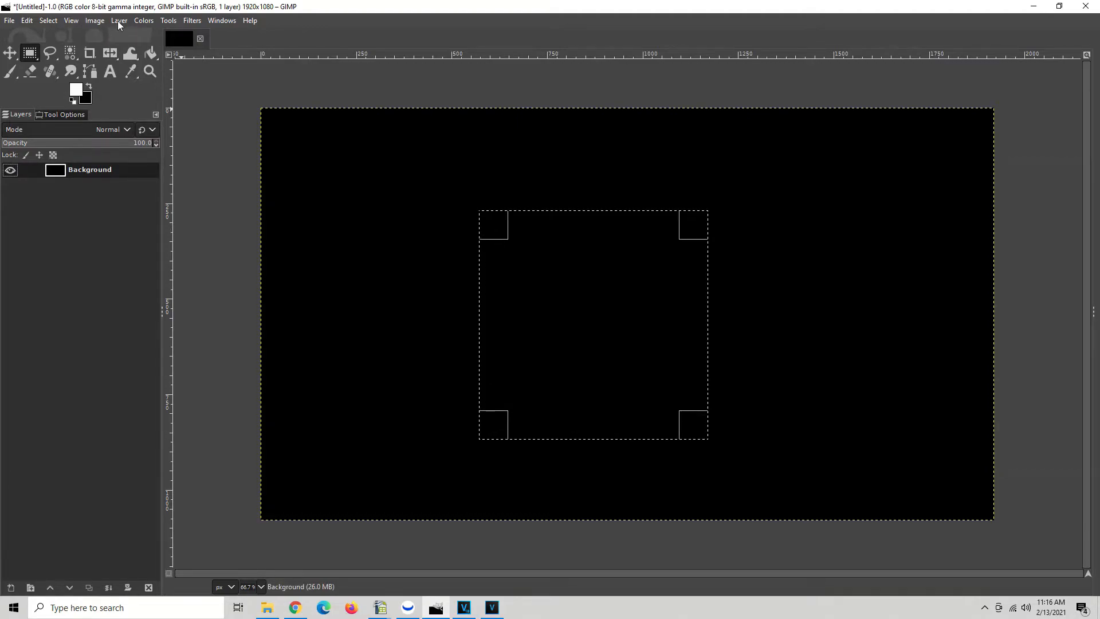
- Add a transparent layer named 'square' via Layer > New Layer
left_click(118, 21)
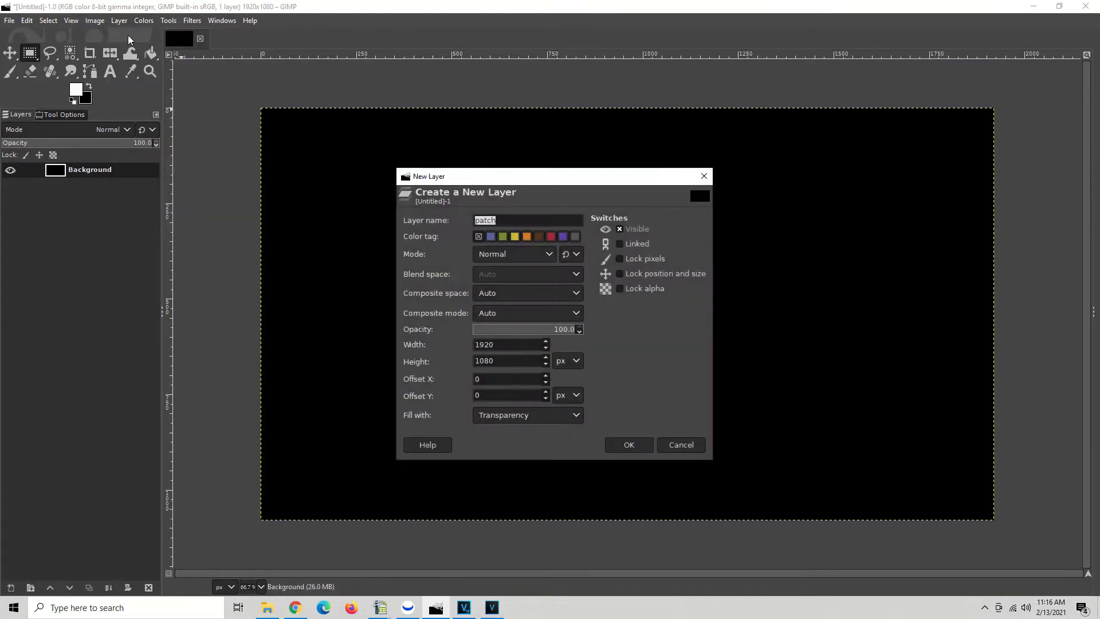
mouse_move(543, 296)
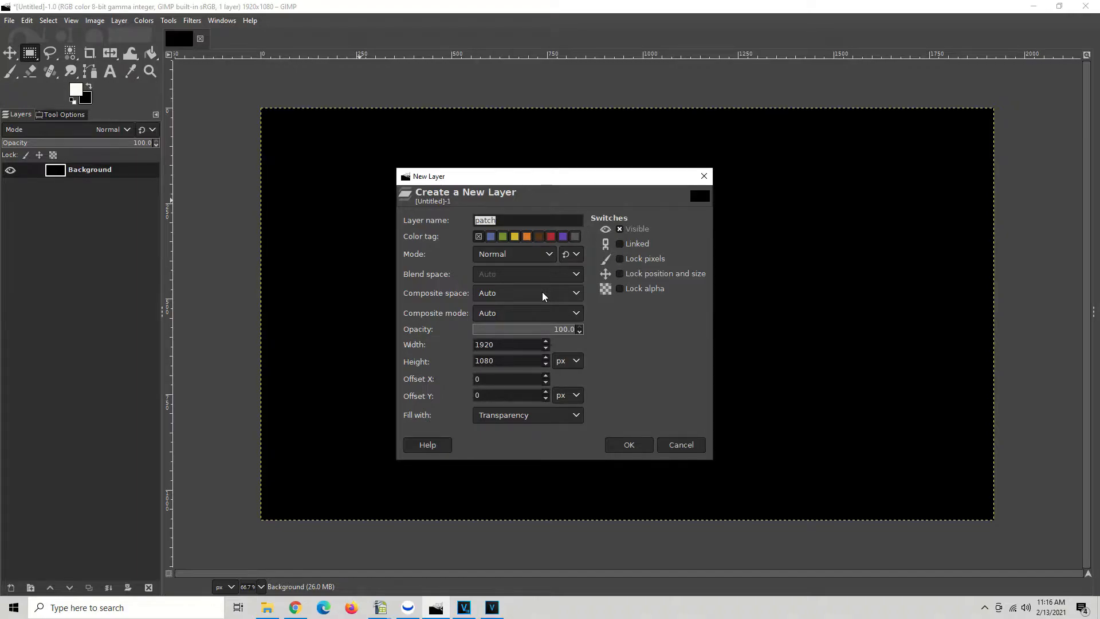
type("s")
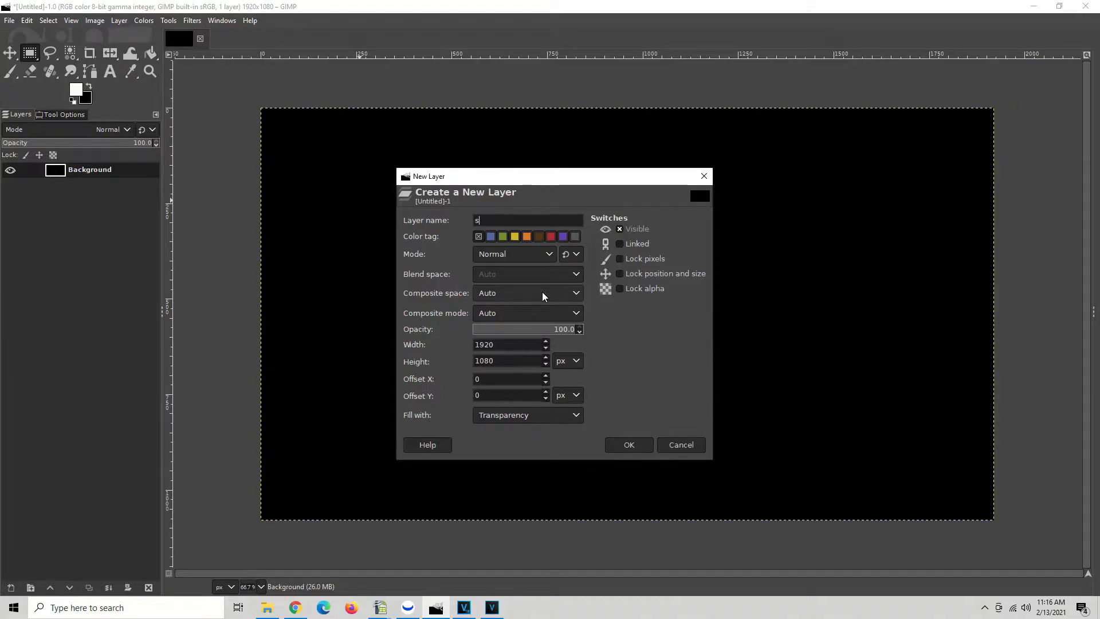
type("quare")
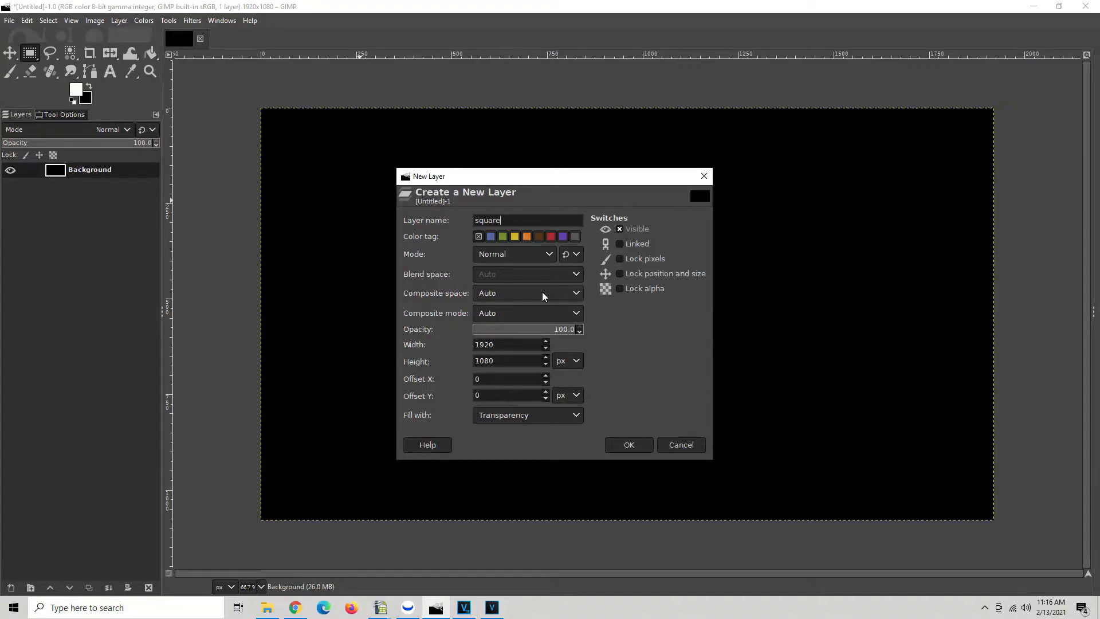
left_click(628, 445)
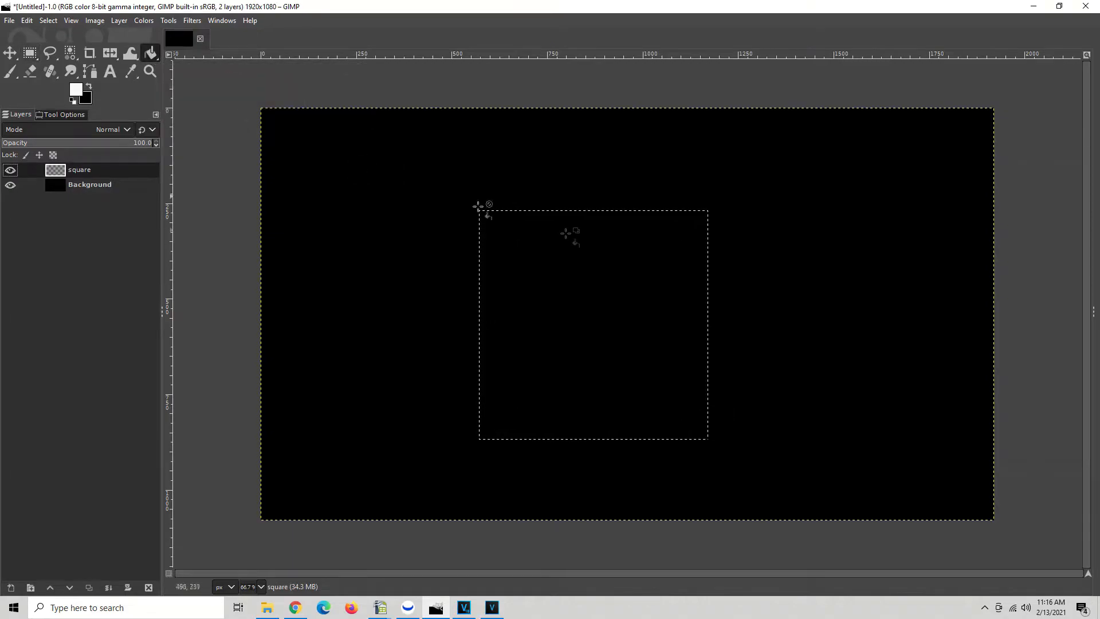
mouse_move(531, 247)
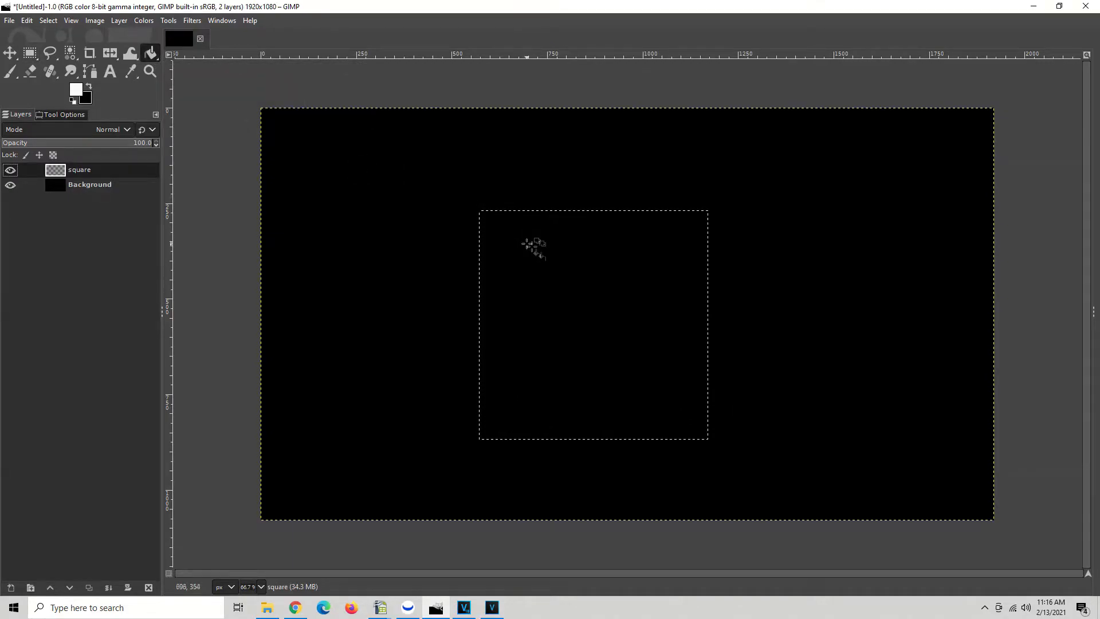
mouse_move(571, 284)
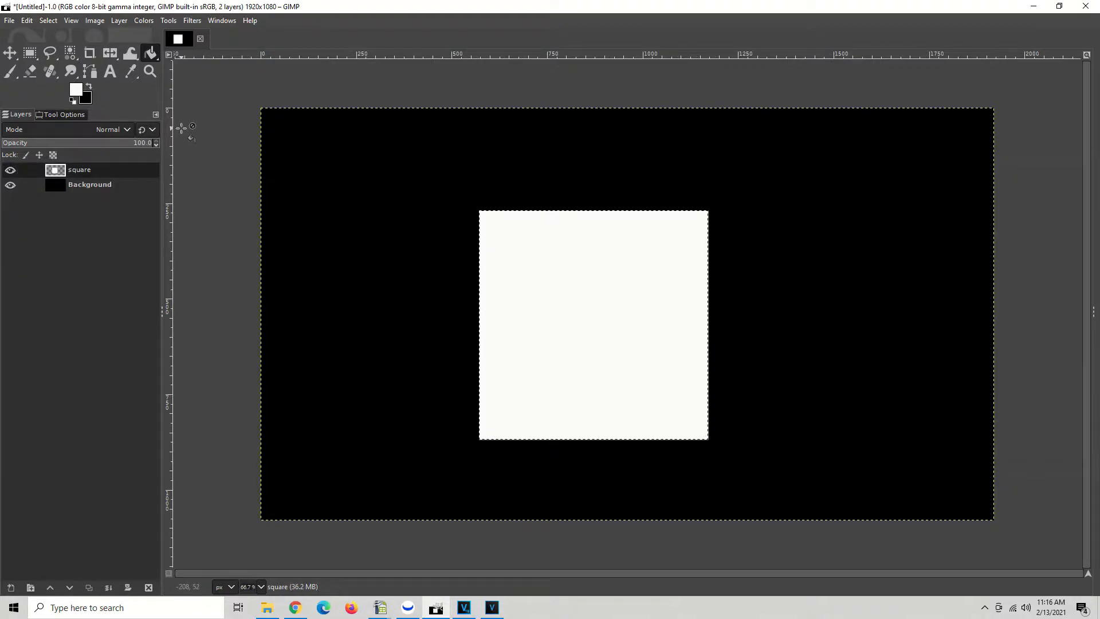
mouse_move(555, 192)
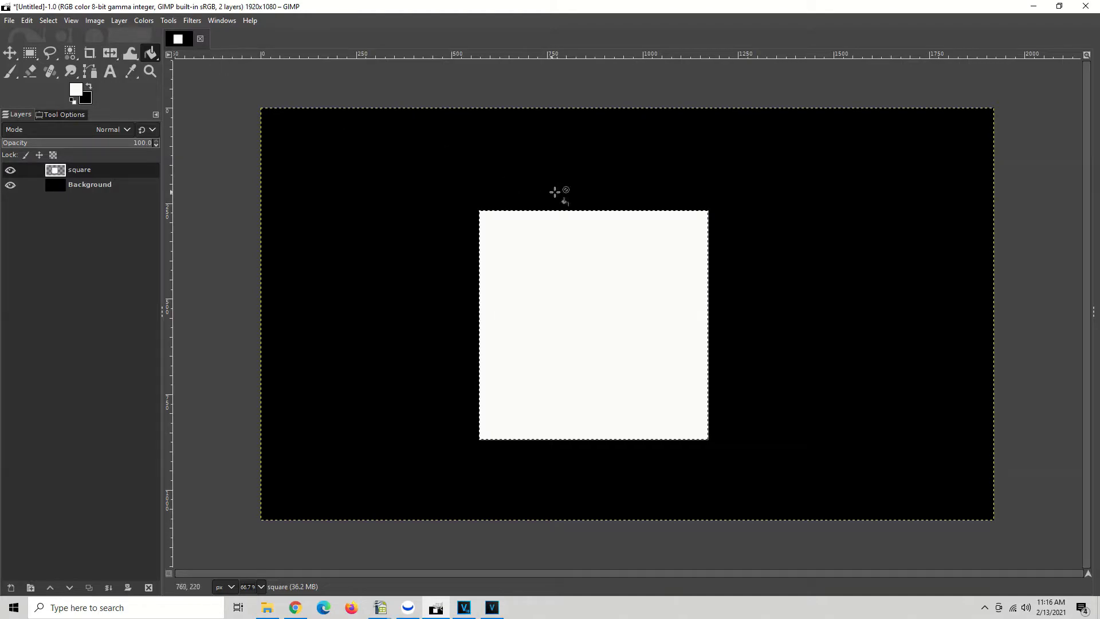
mouse_move(634, 255)
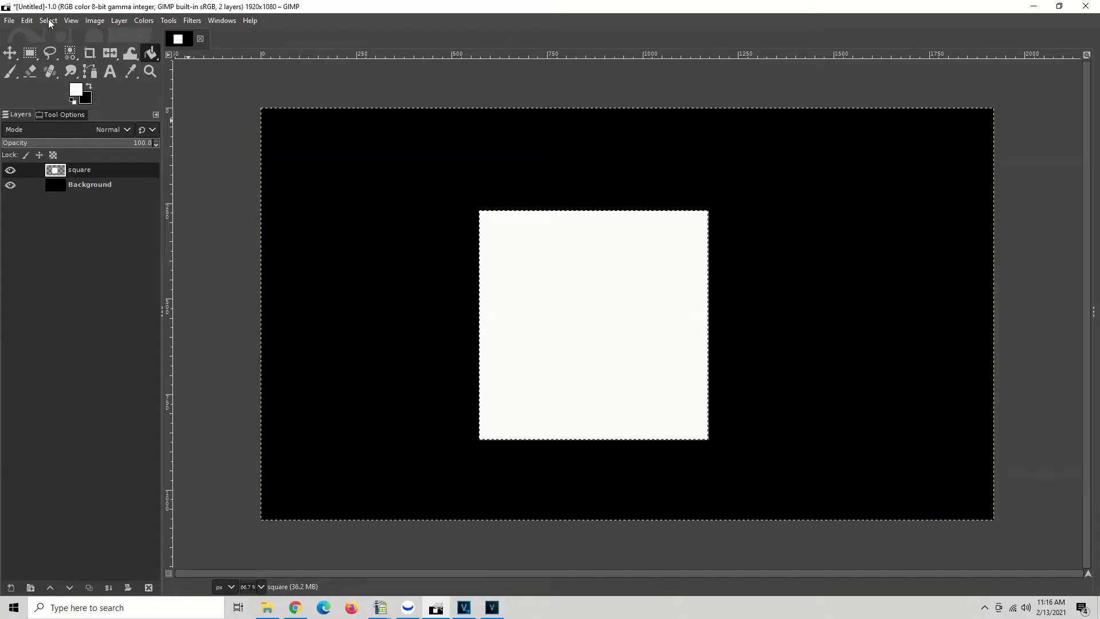
left_click(41, 20)
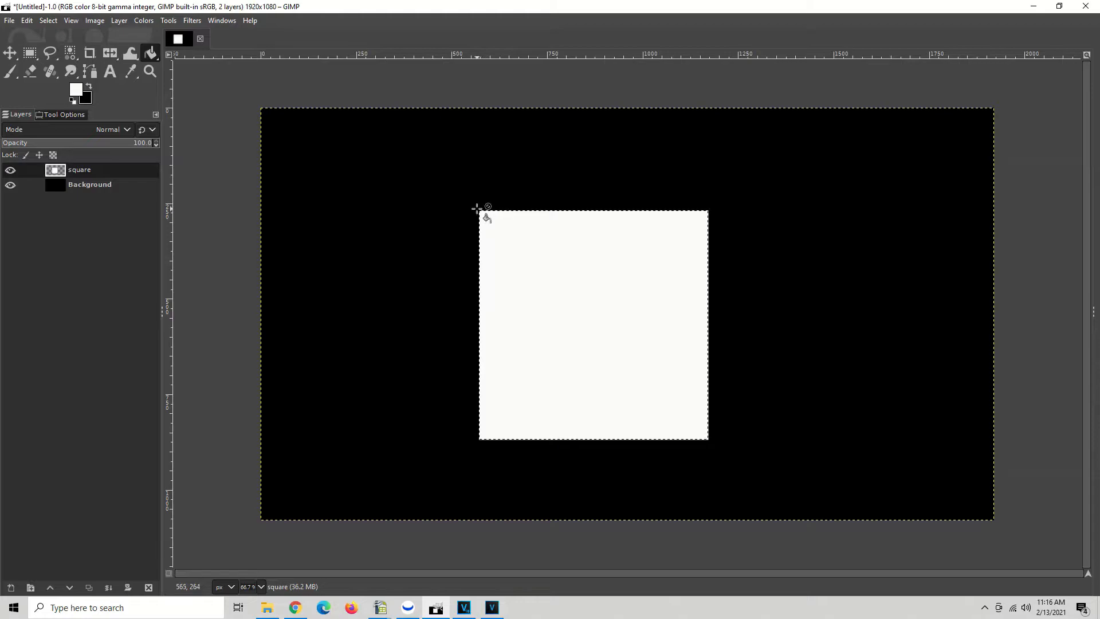
mouse_move(691, 208)
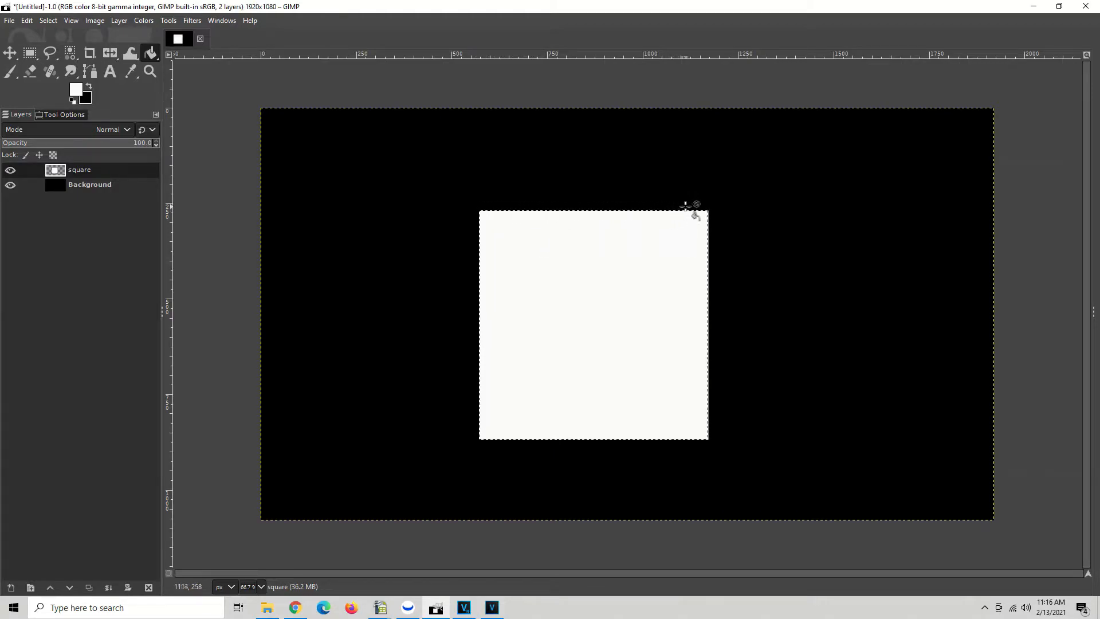
mouse_move(701, 214)
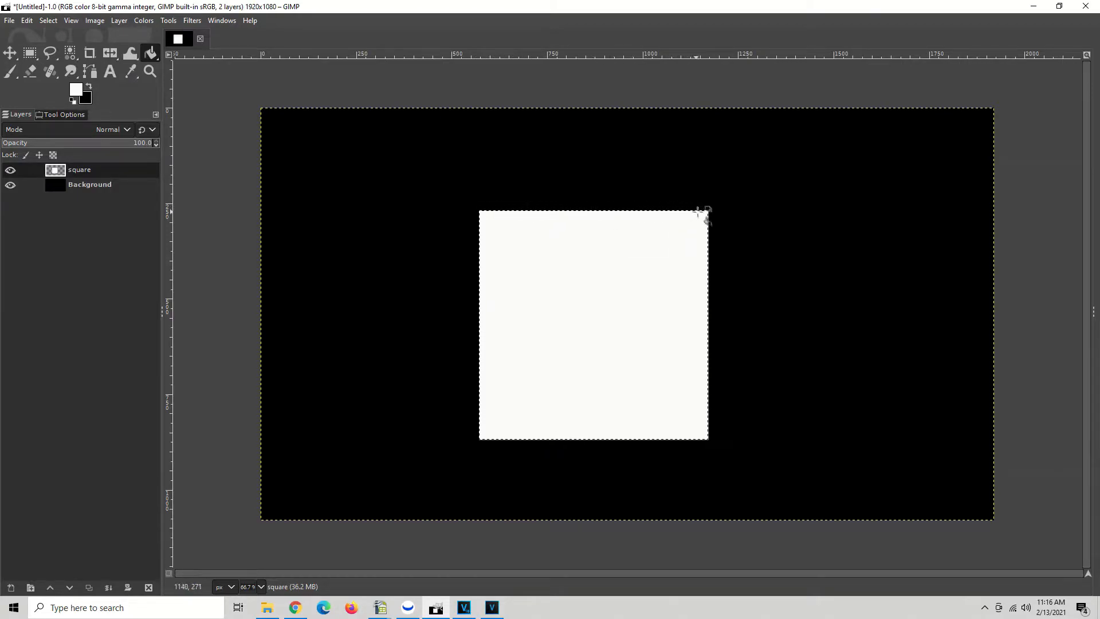
mouse_move(531, 465)
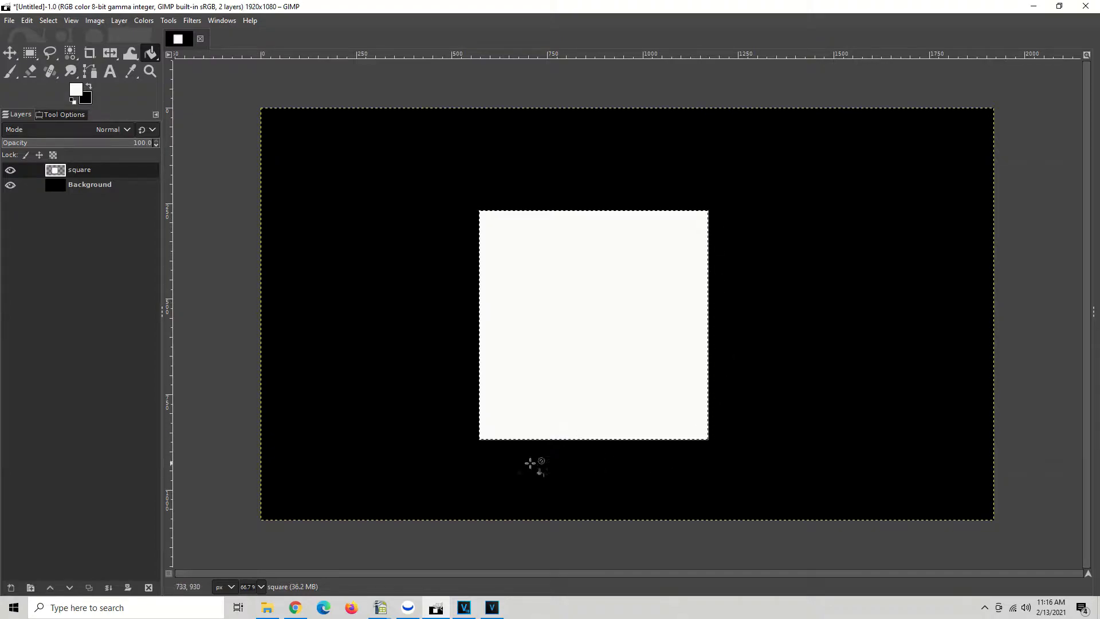
mouse_move(457, 241)
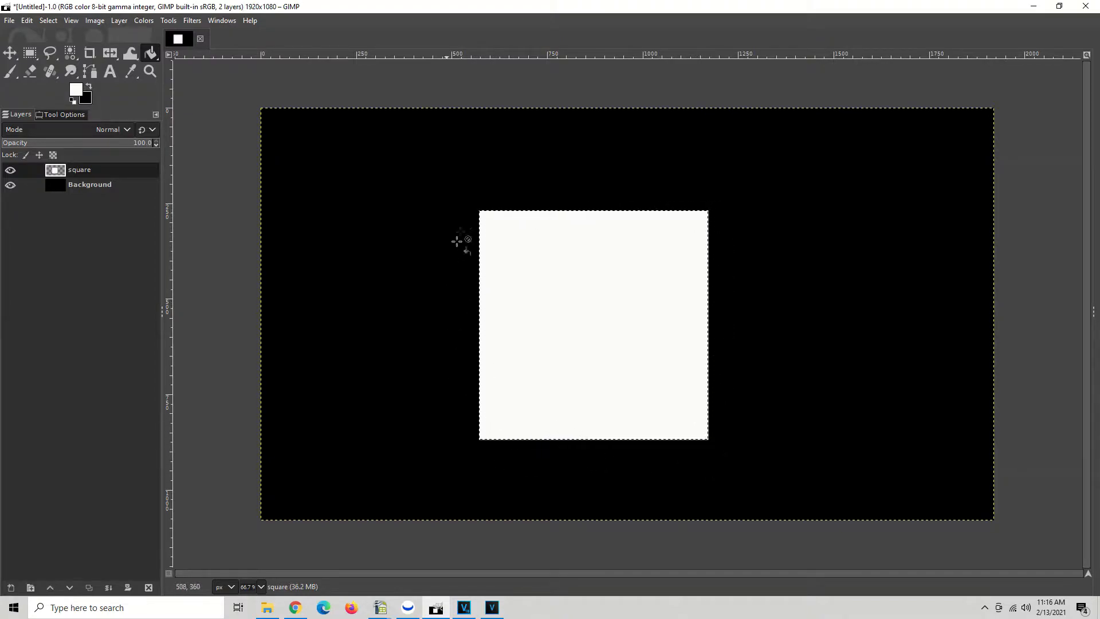
mouse_move(722, 366)
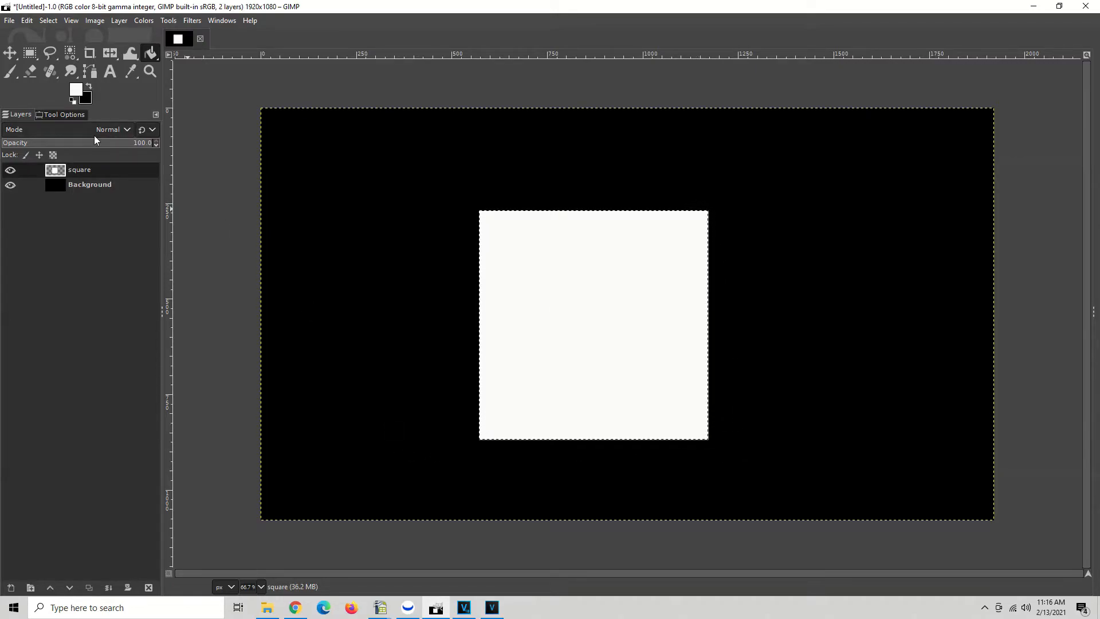
mouse_move(469, 261)
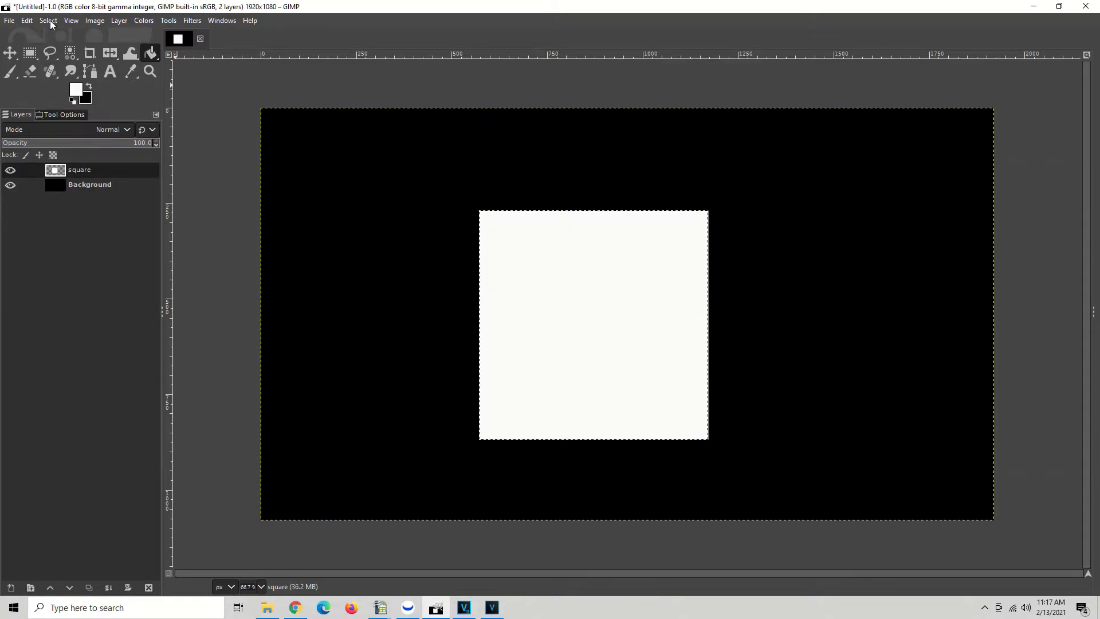
- Shrink the square selection by 10 px with Select > Shrink
left_click(46, 20)
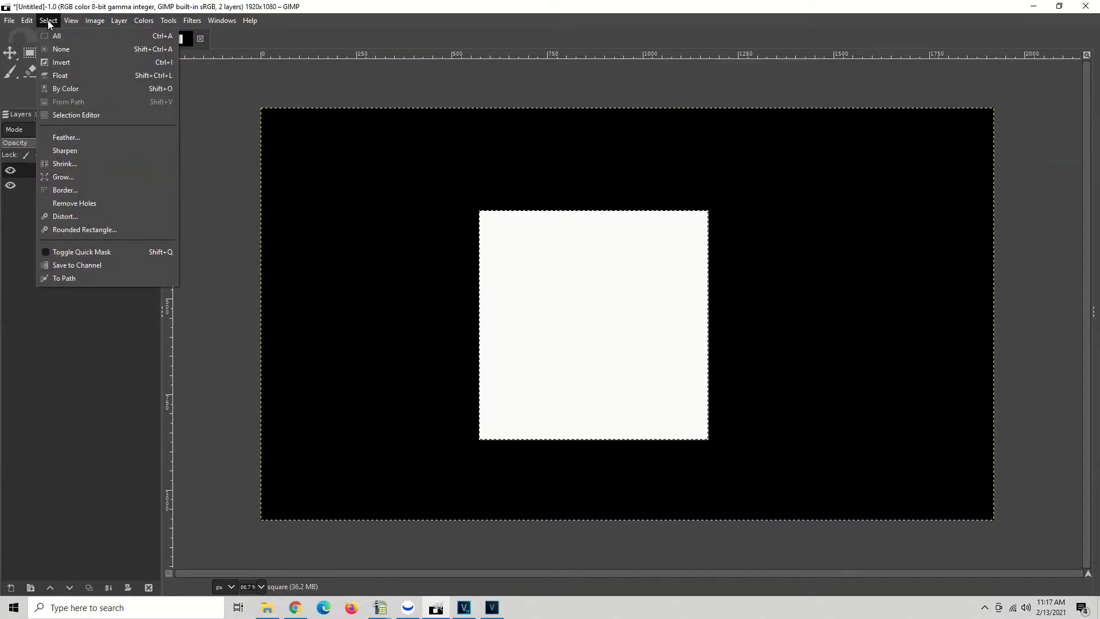
mouse_move(66, 88)
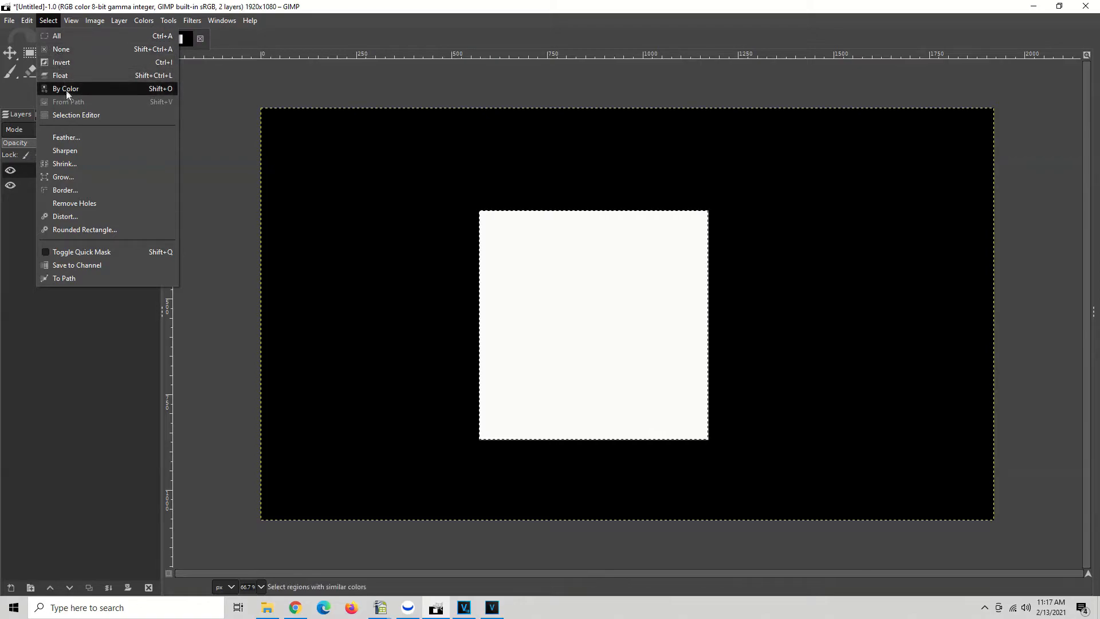
mouse_move(106, 61)
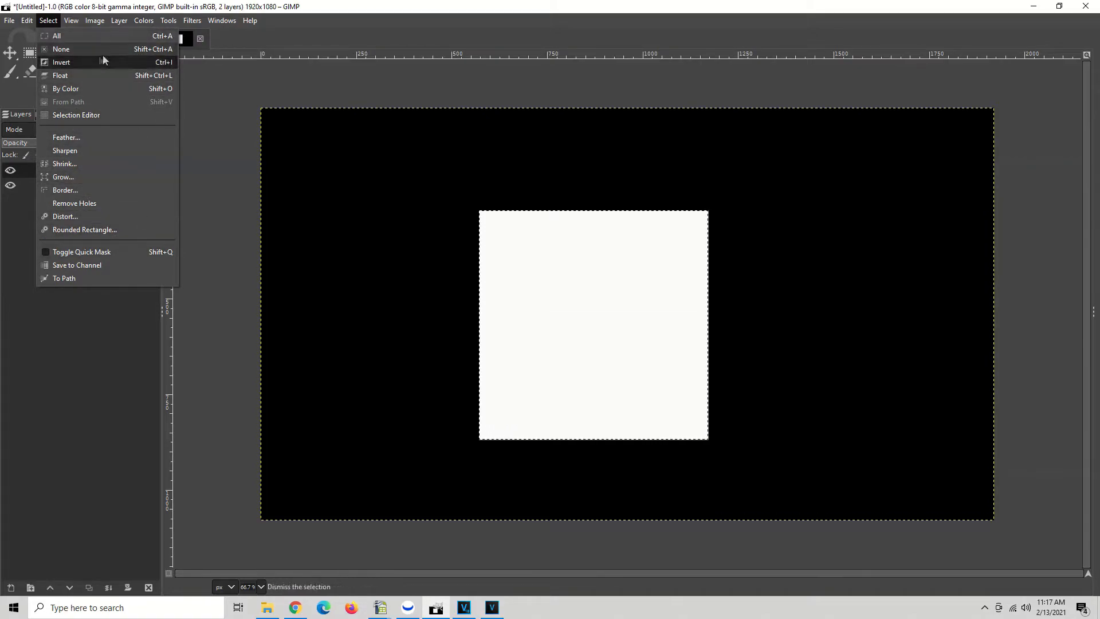
left_click(64, 164)
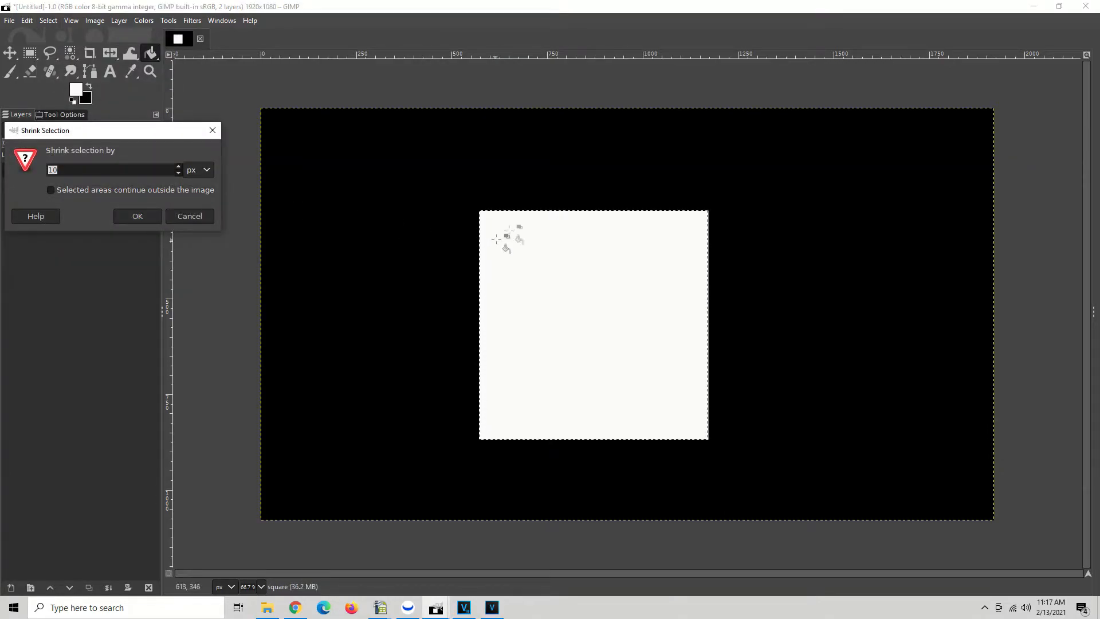
mouse_move(525, 221)
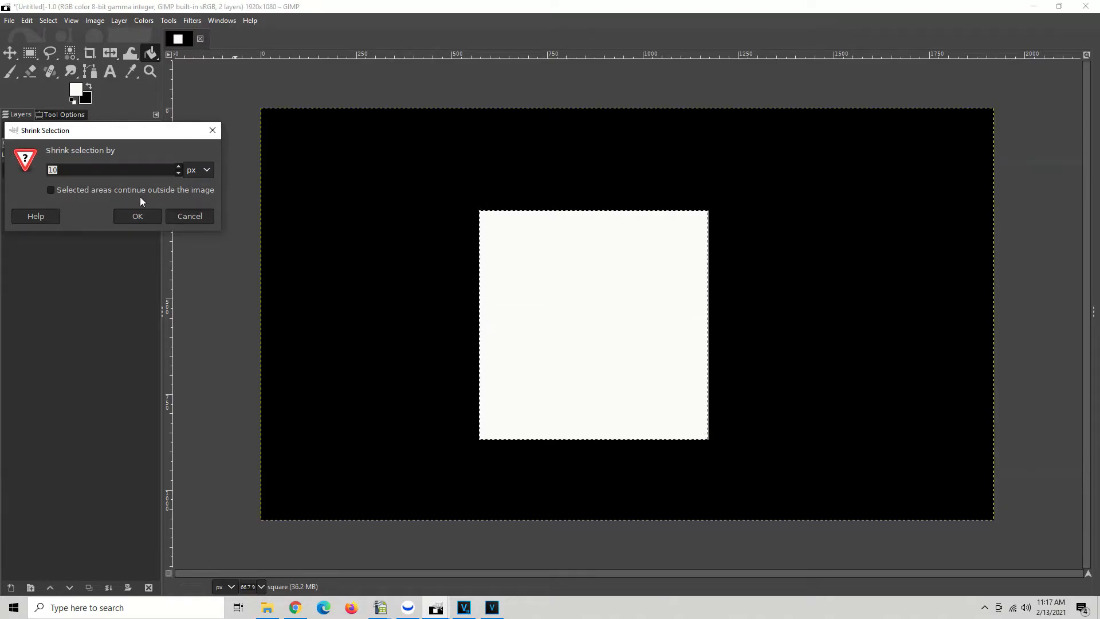
mouse_move(339, 186)
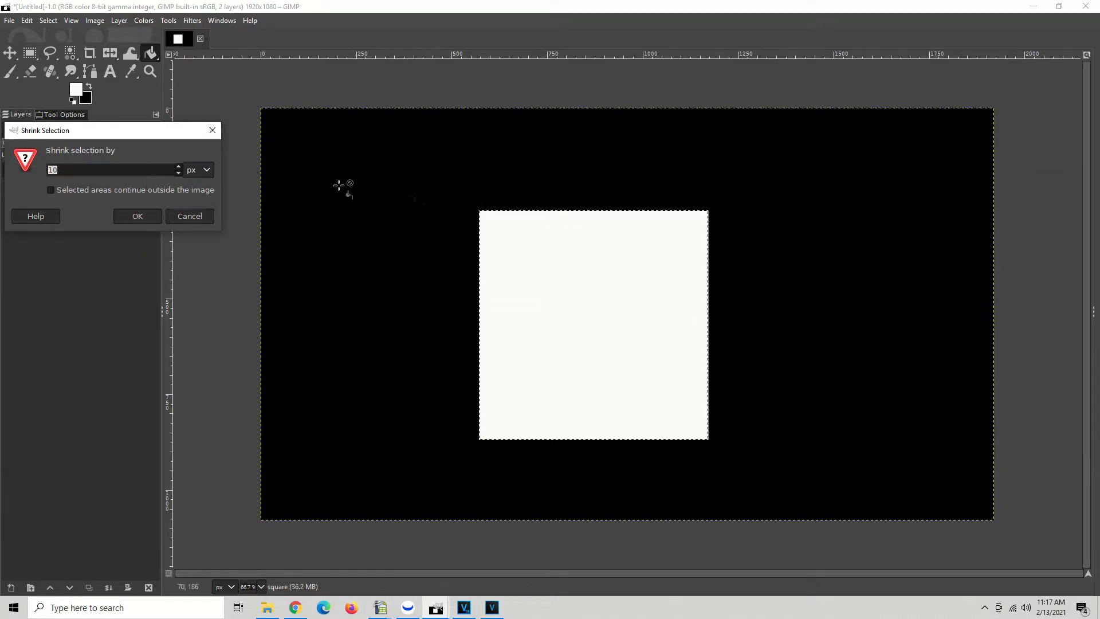
mouse_move(507, 219)
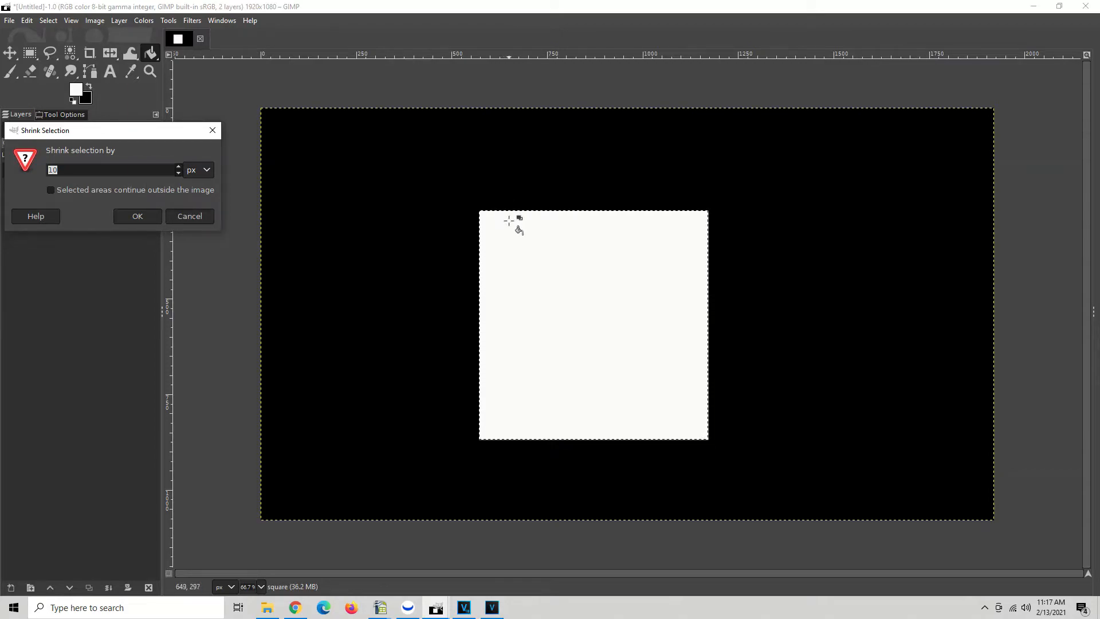
mouse_move(512, 212)
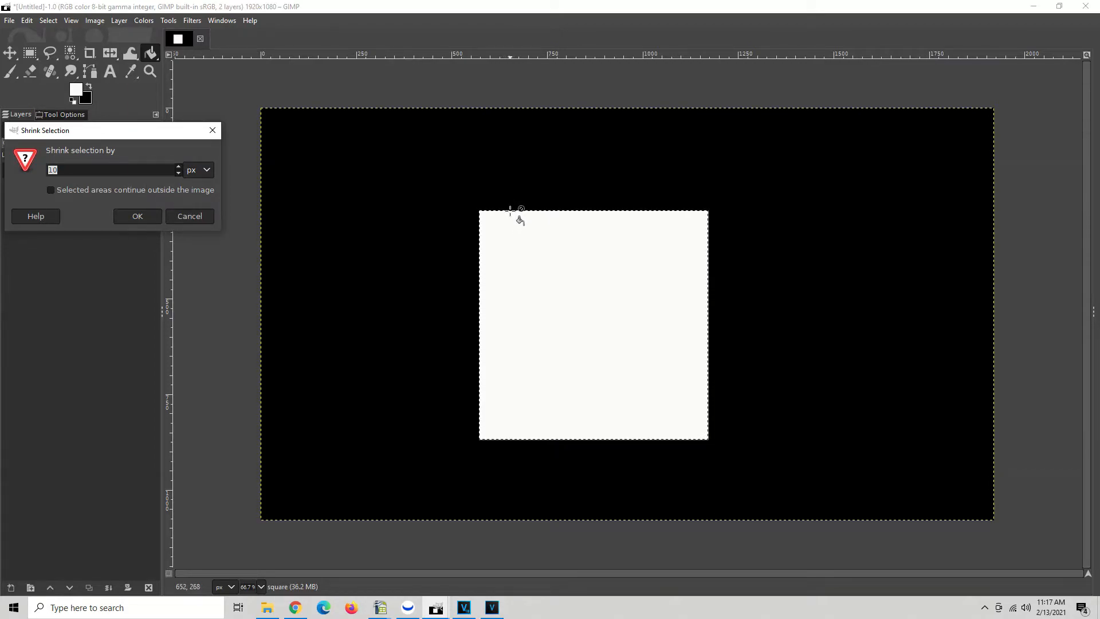
mouse_move(519, 229)
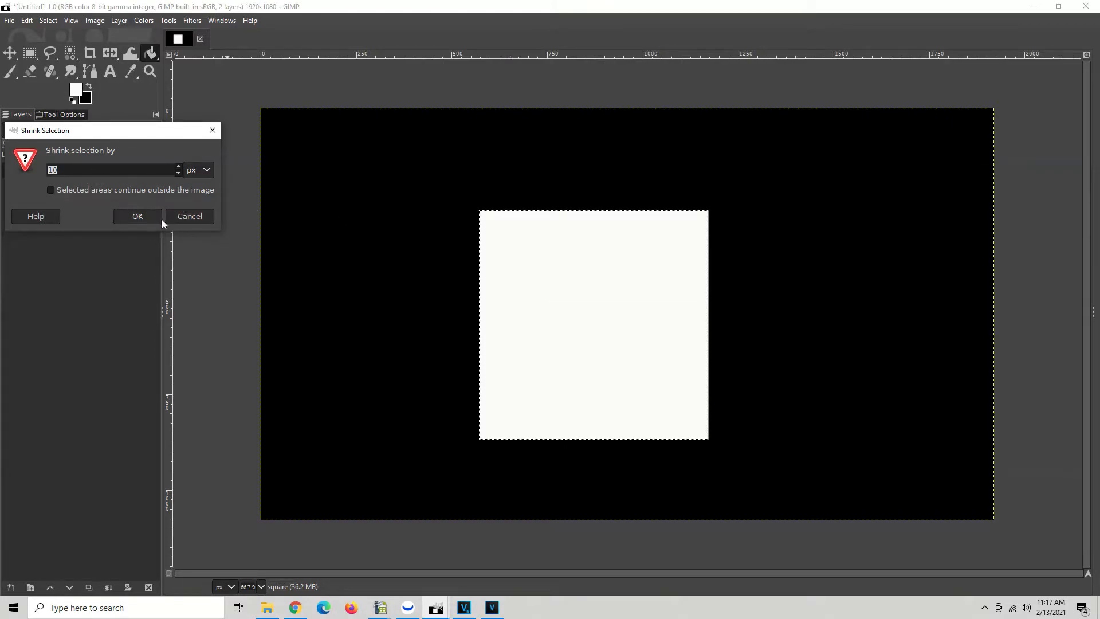
left_click(137, 216)
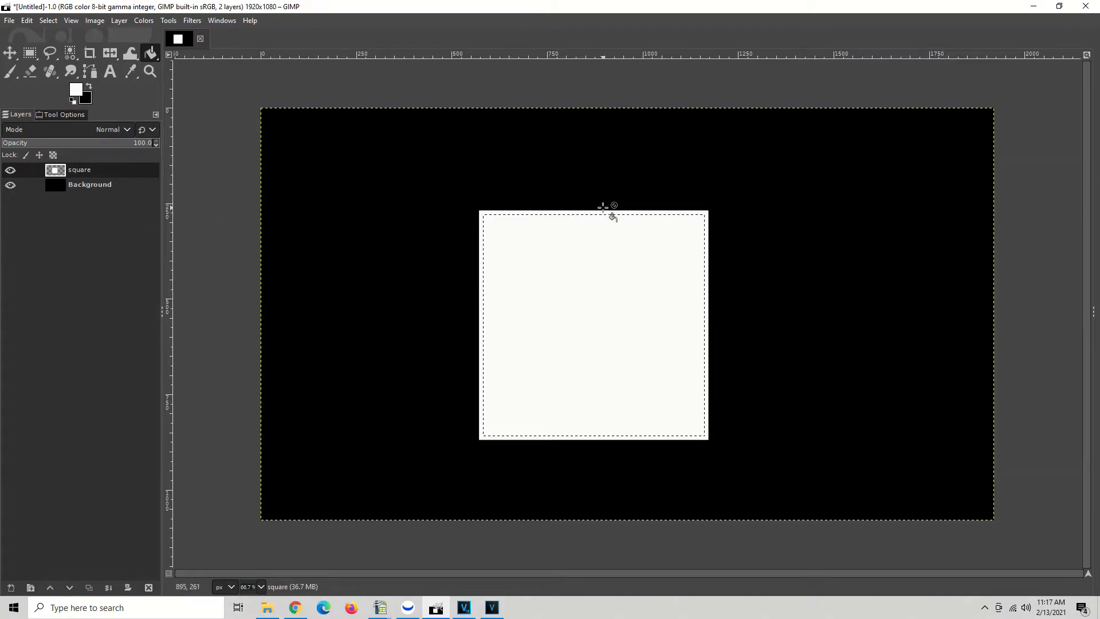
mouse_move(607, 221)
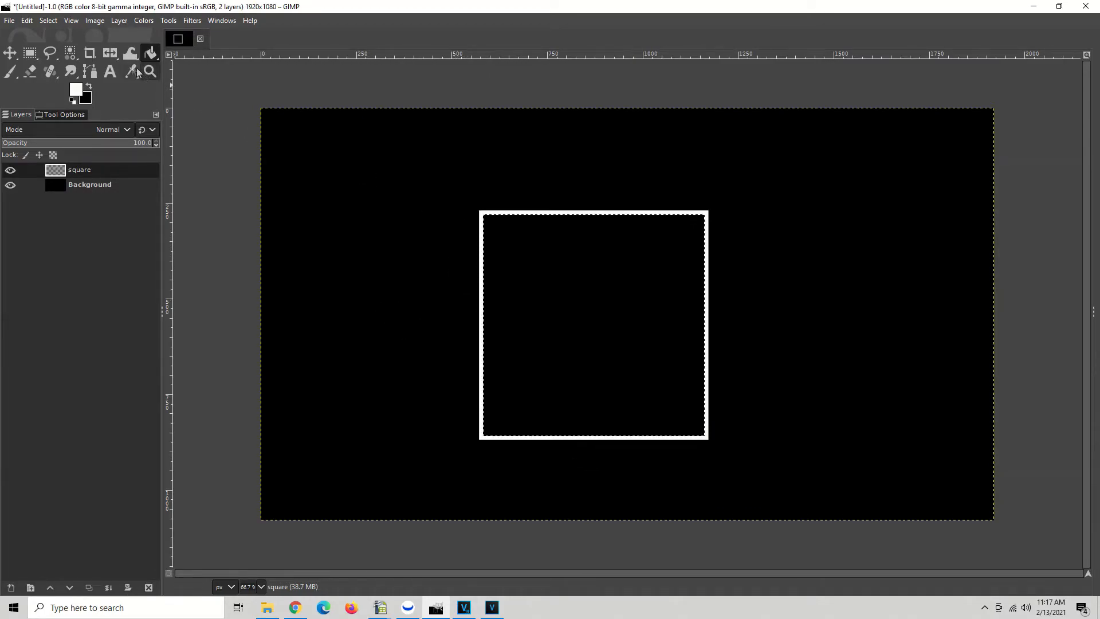
mouse_move(48, 20)
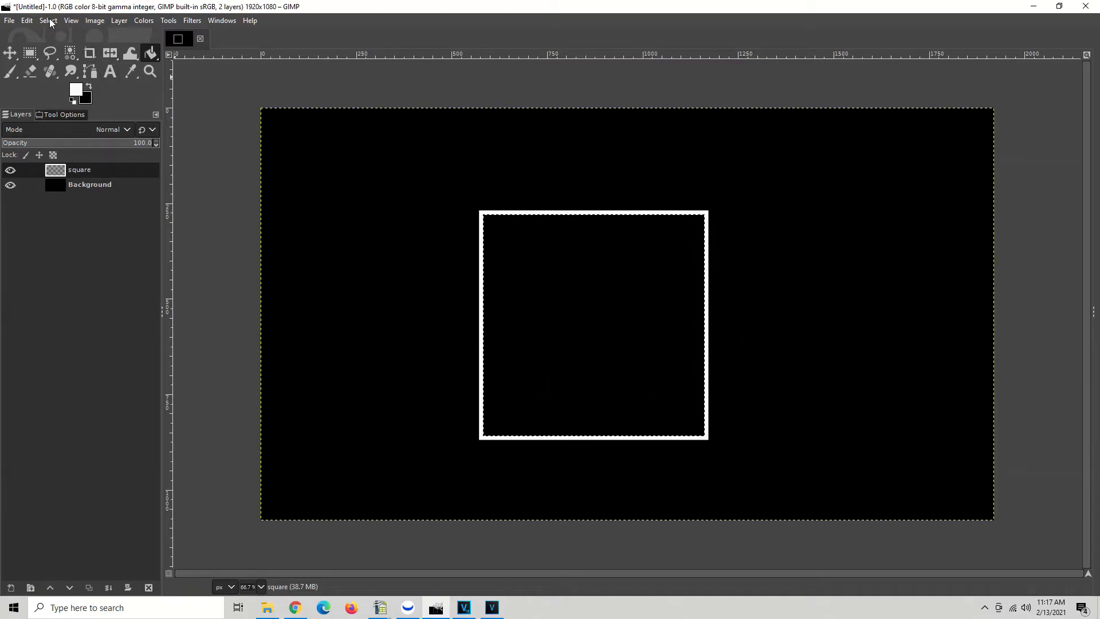
- Grow the selection by 25 px with Select > Grow
left_click(42, 20)
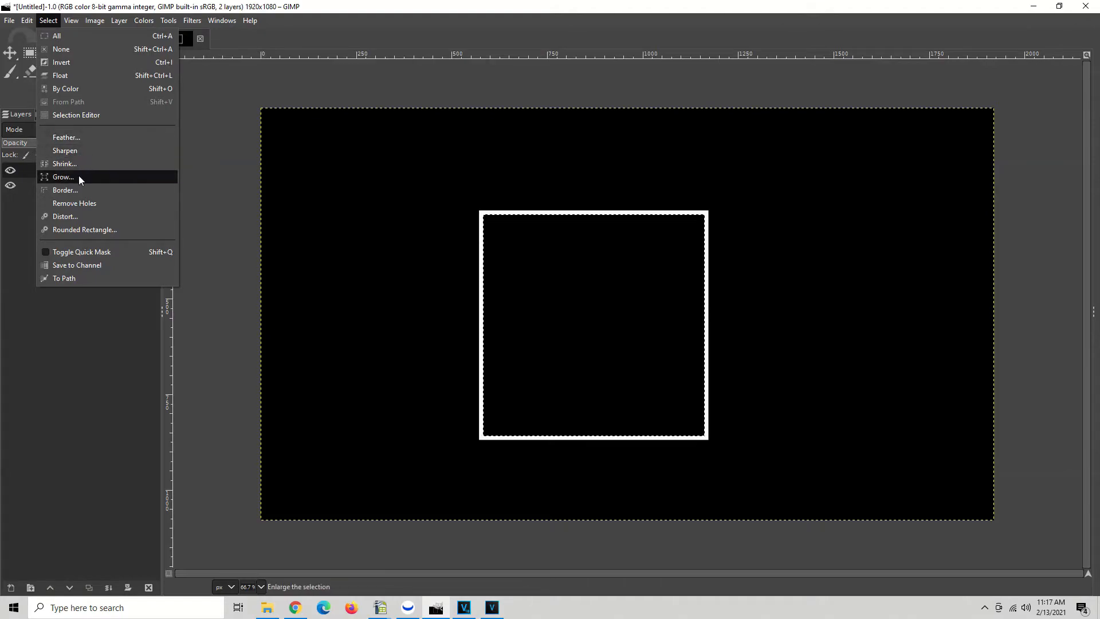
left_click(63, 176)
type("2")
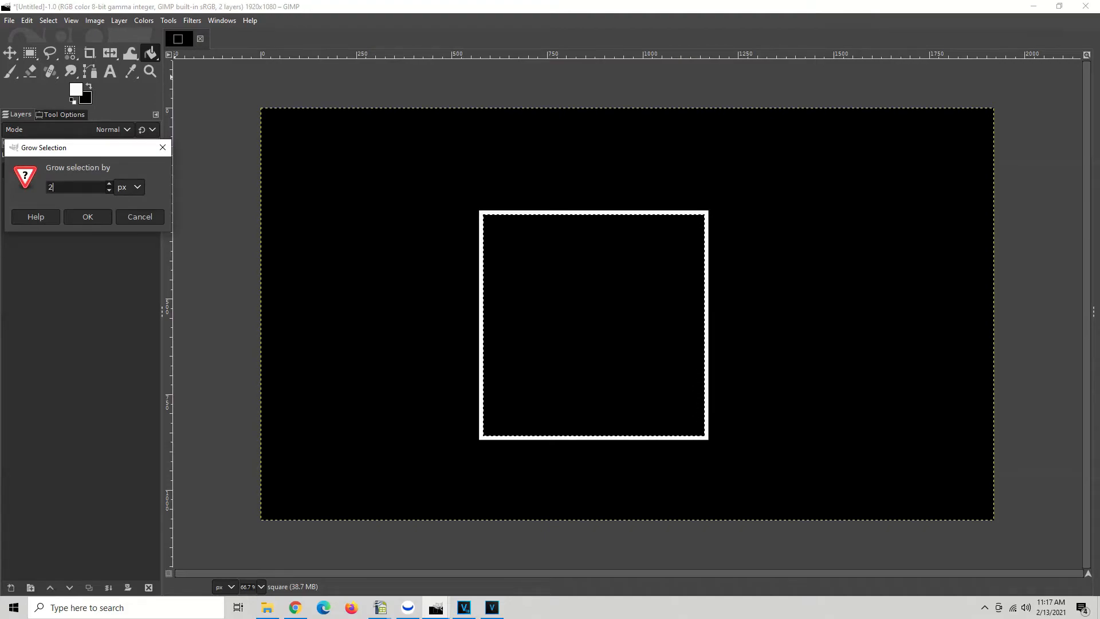
type("5")
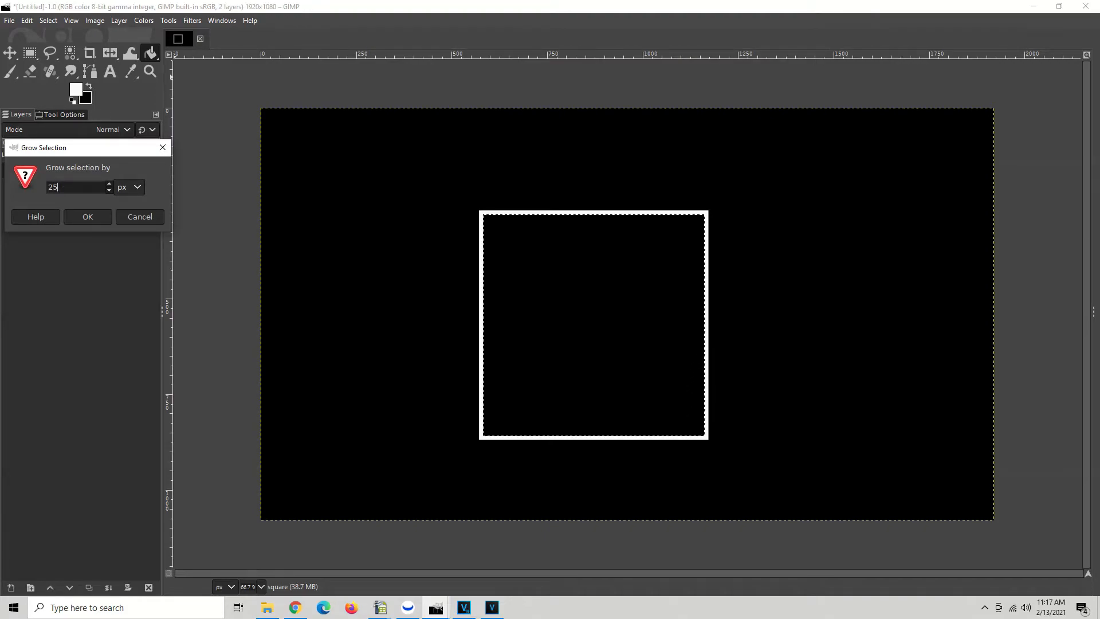
left_click(87, 216)
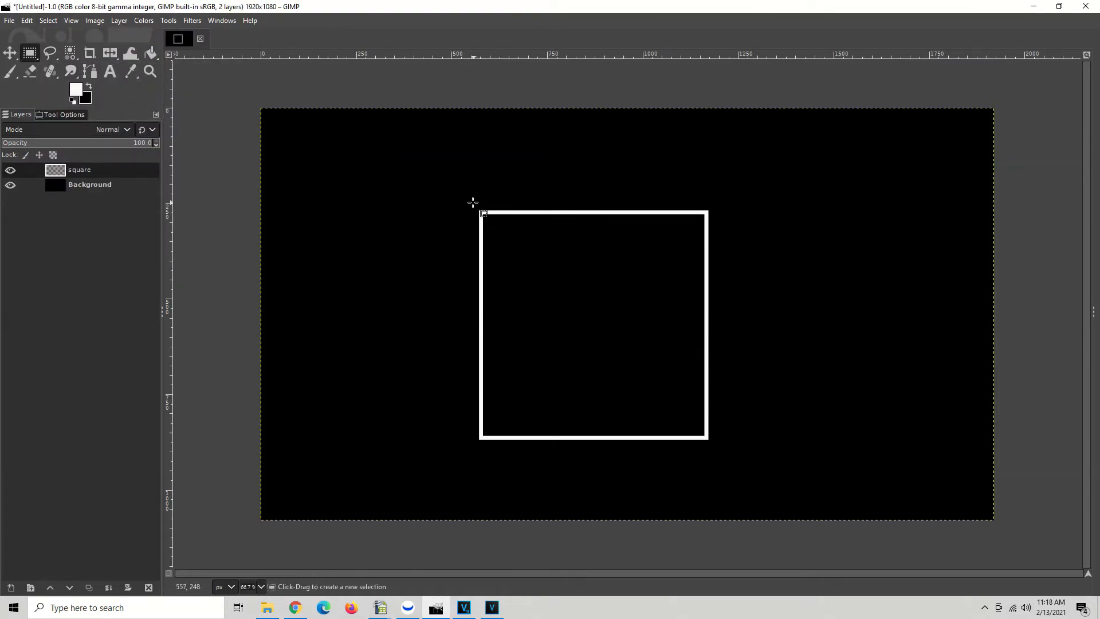
mouse_move(471, 202)
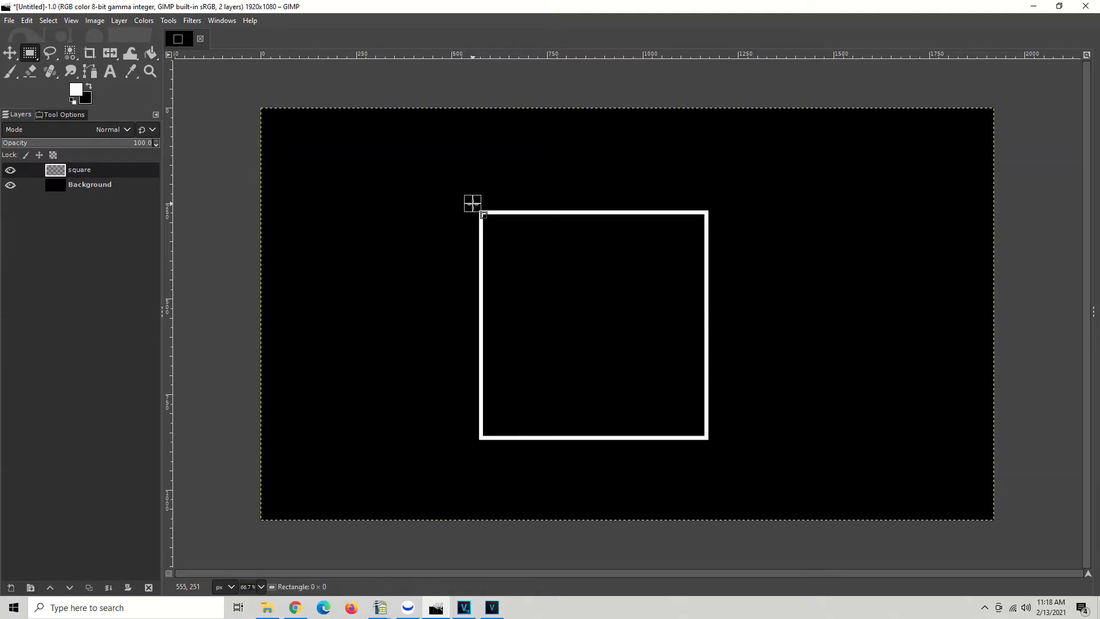
- Drag a rectangle slightly larger than the white square outline on every side
left_click_drag(472, 204, 502, 235)
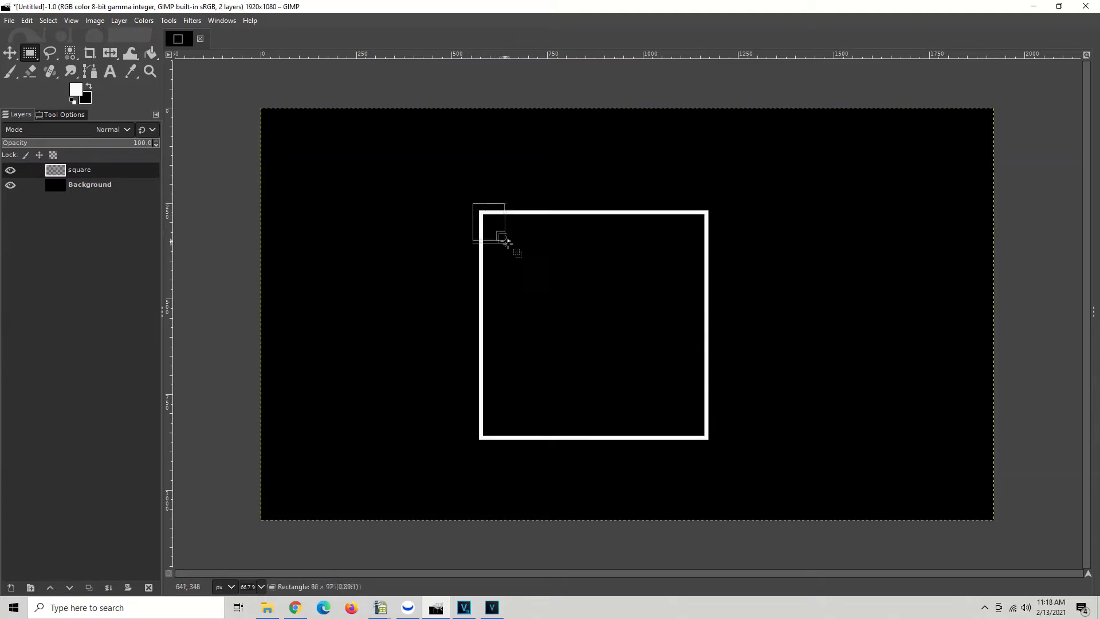
left_click_drag(488, 221, 721, 452)
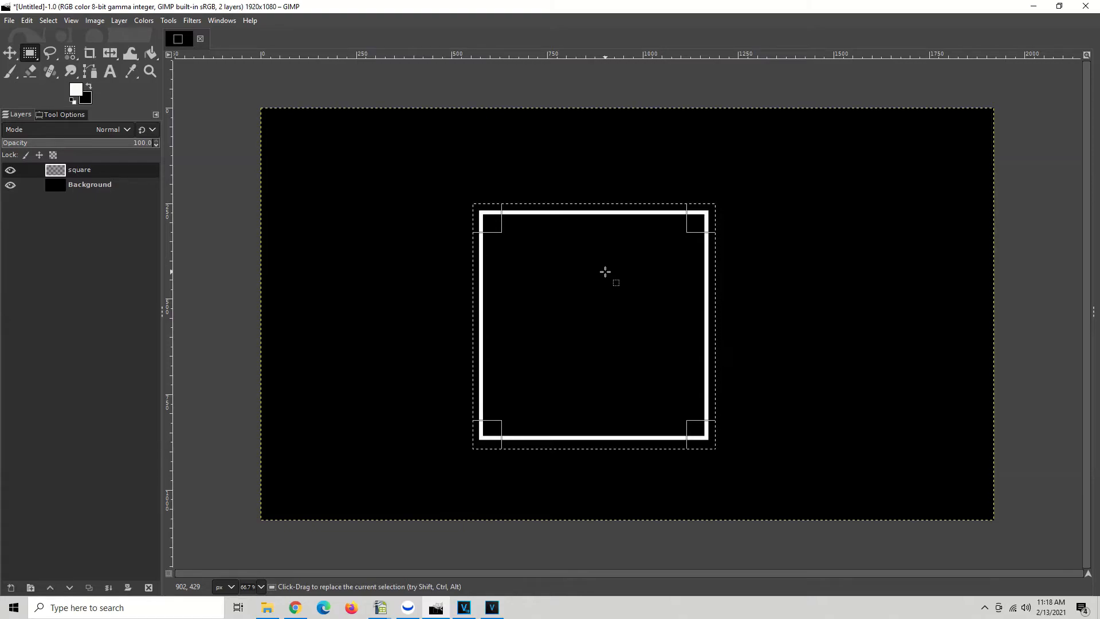
- Copy the selected outline and turn the paste into 'Pasted Layer'
key("ctrl+x")
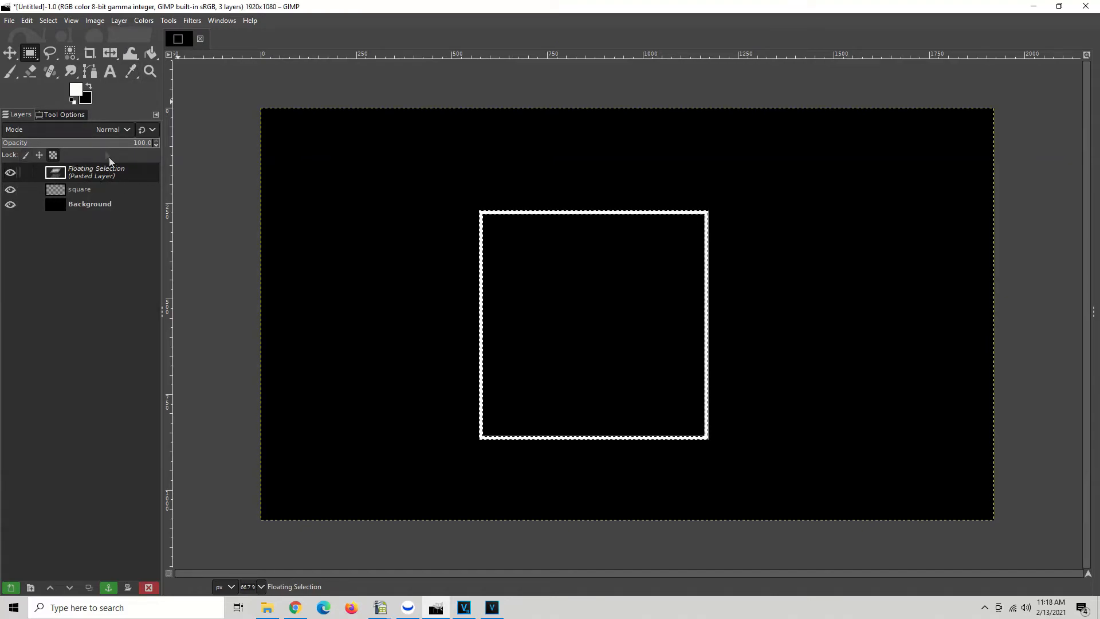
mouse_move(119, 20)
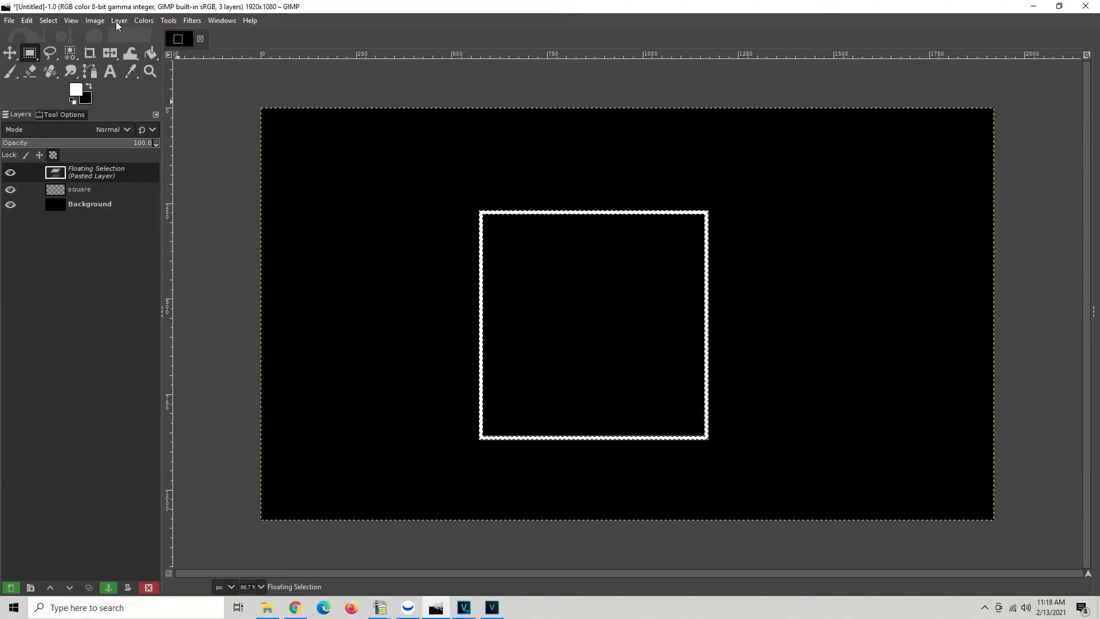
left_click(118, 20)
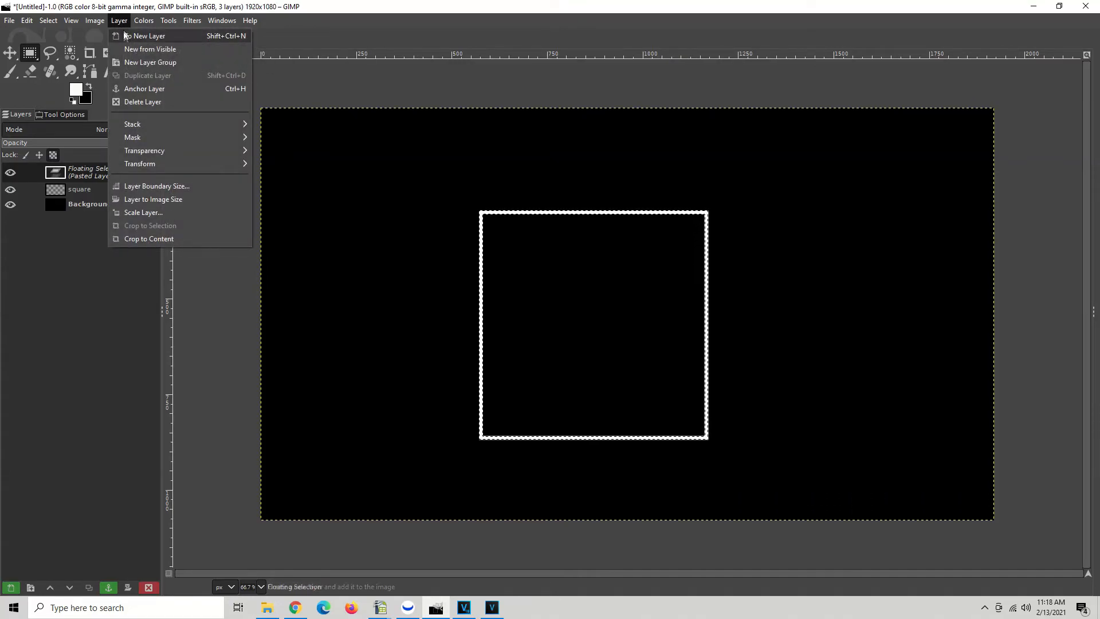
mouse_move(126, 35)
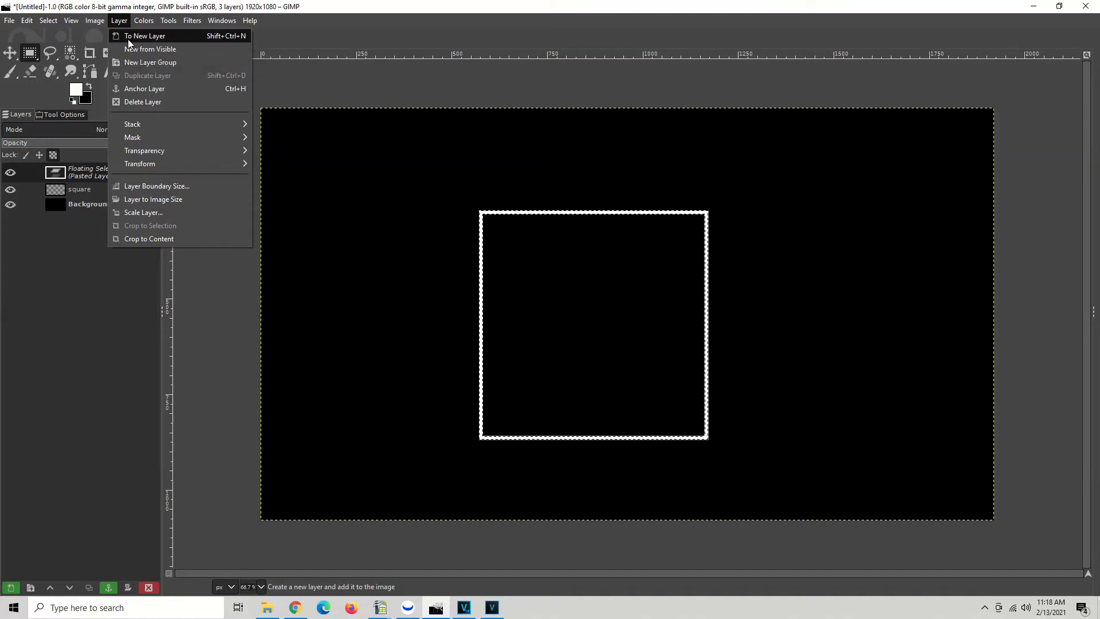
left_click(145, 35)
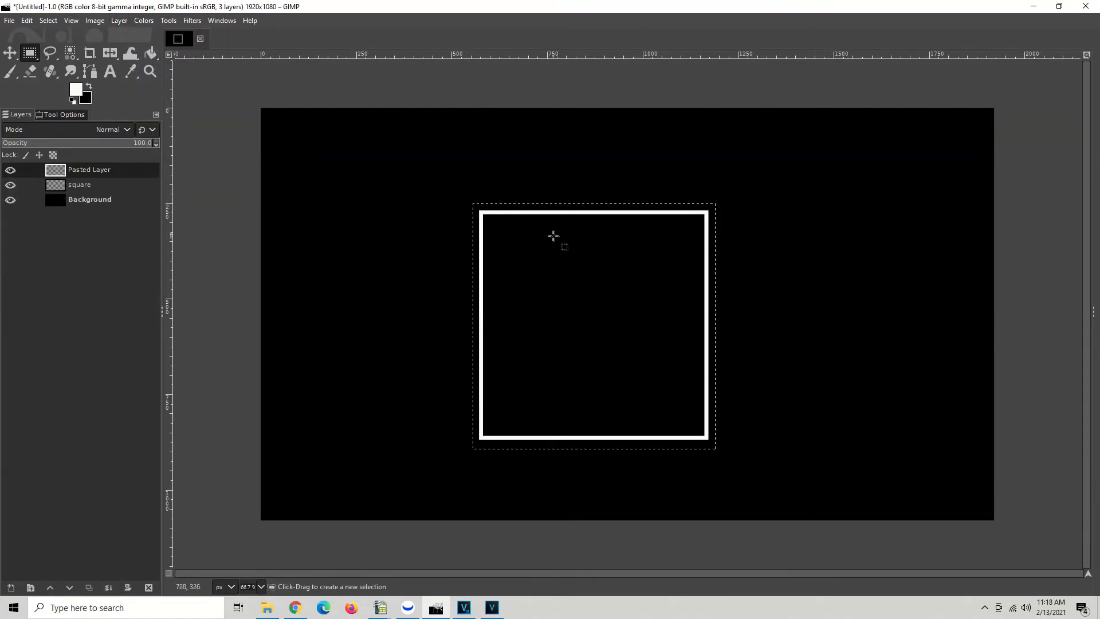
mouse_move(450, 179)
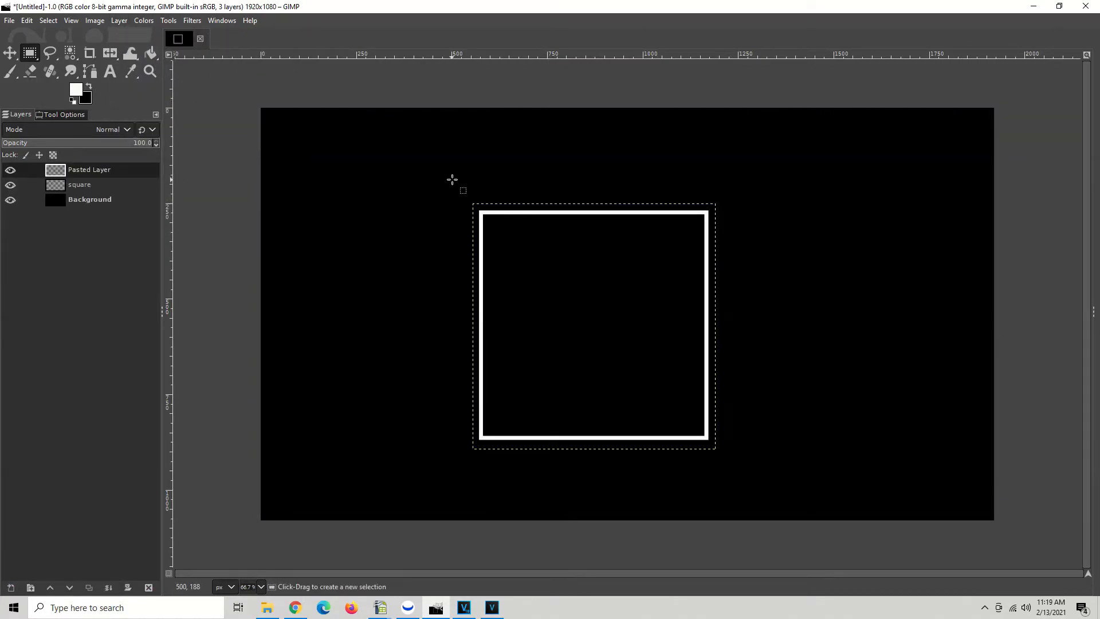
mouse_move(632, 224)
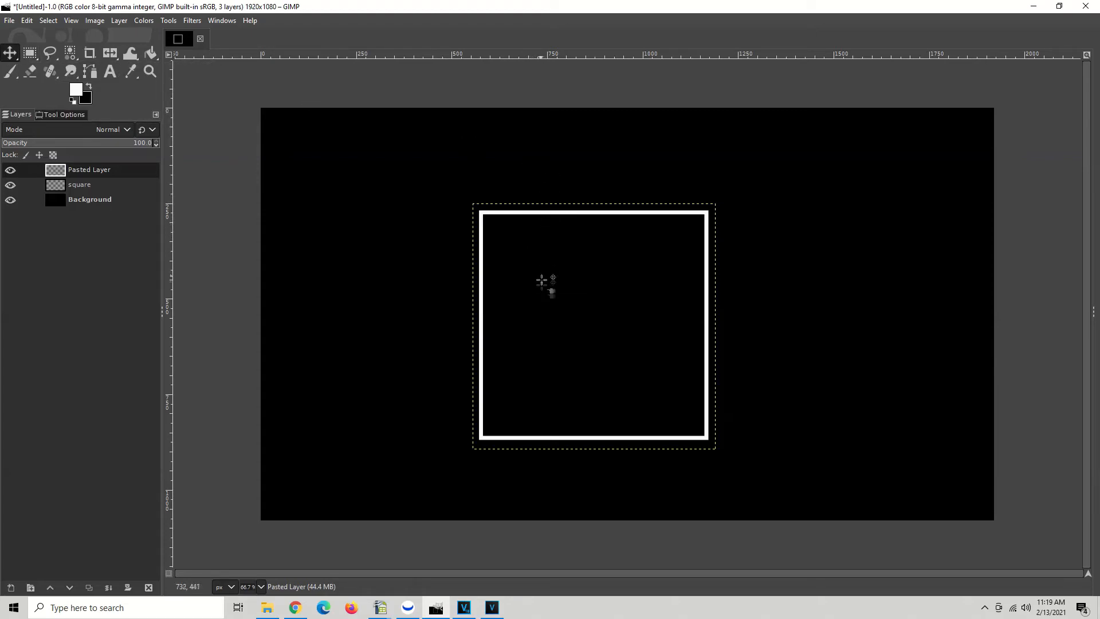
mouse_move(574, 222)
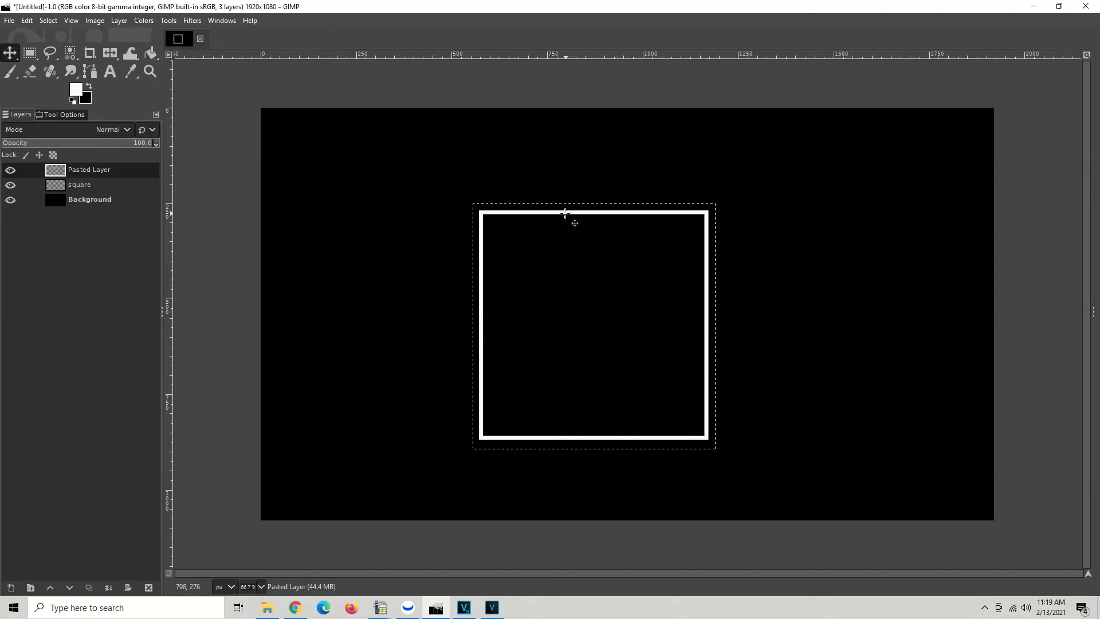
mouse_move(603, 237)
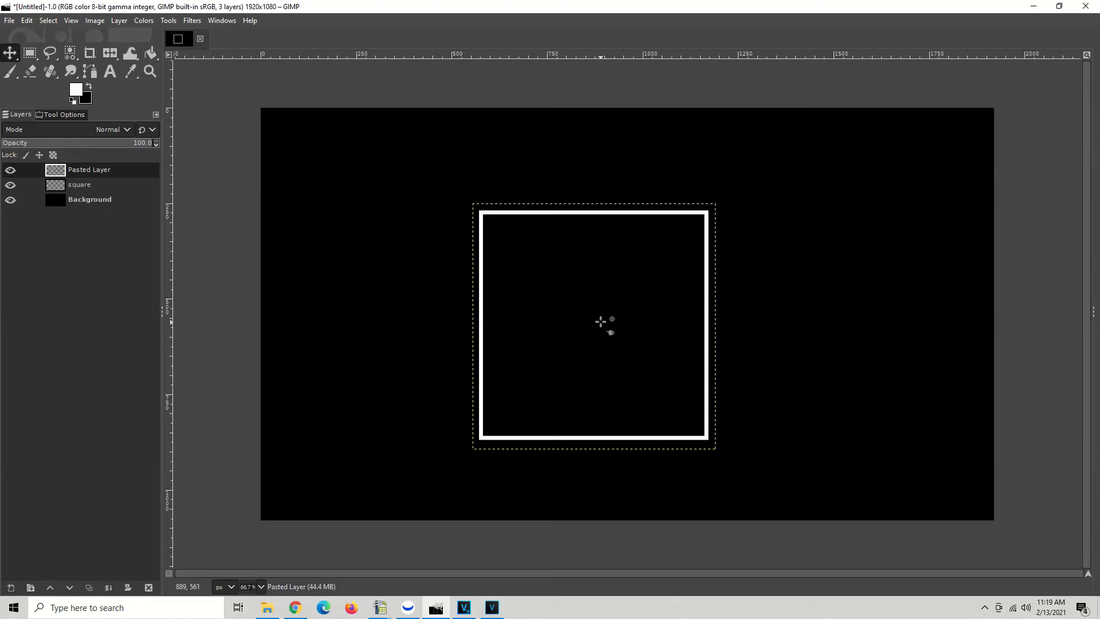
mouse_move(482, 212)
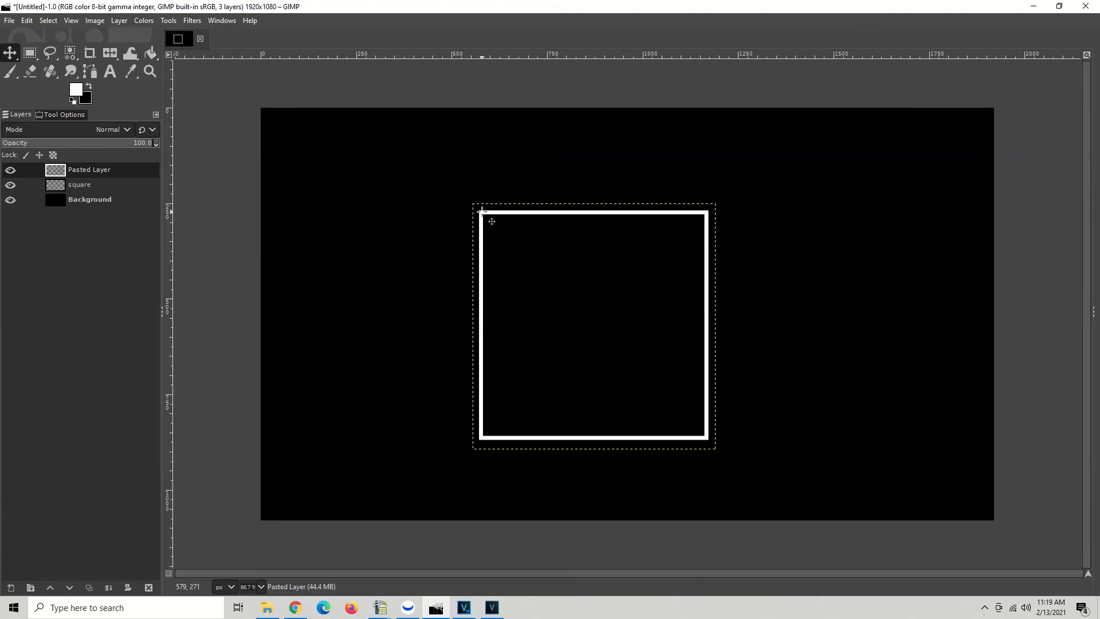
- Drag the pasted outline layer into the canvas's top-left corner
left_click_drag(491, 222, 494, 221)
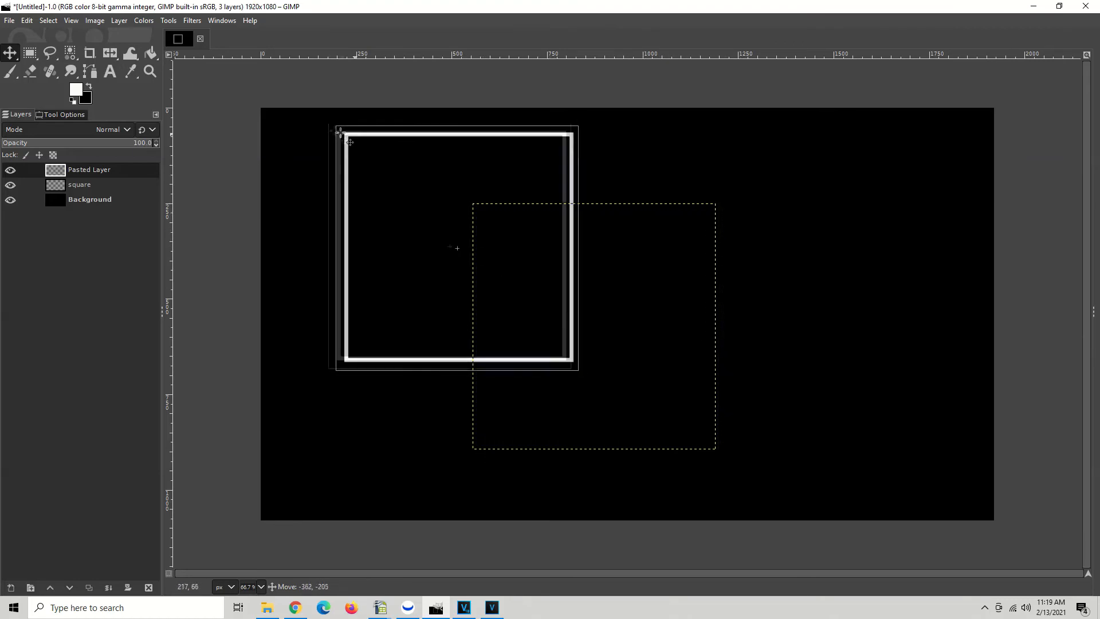
left_click_drag(456, 247, 322, 190)
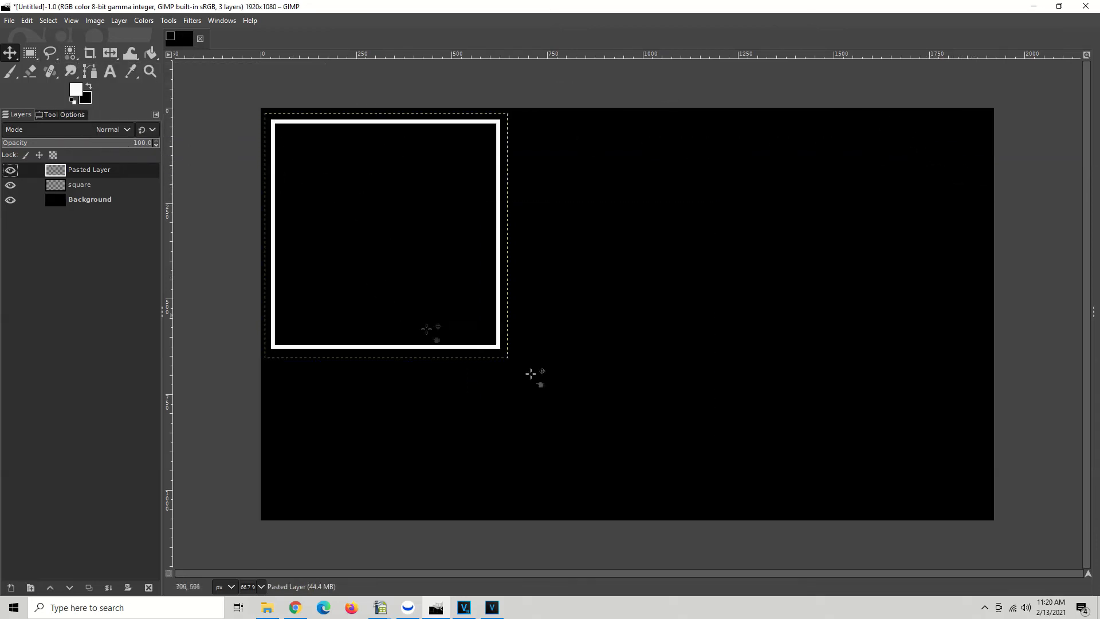
mouse_move(382, 402)
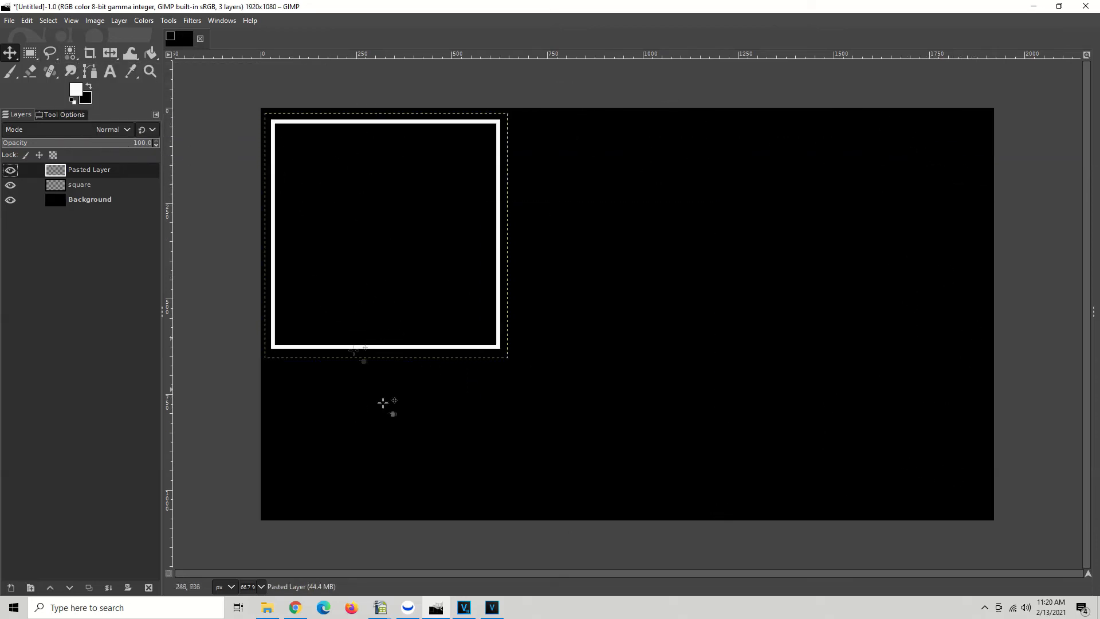
mouse_move(655, 315)
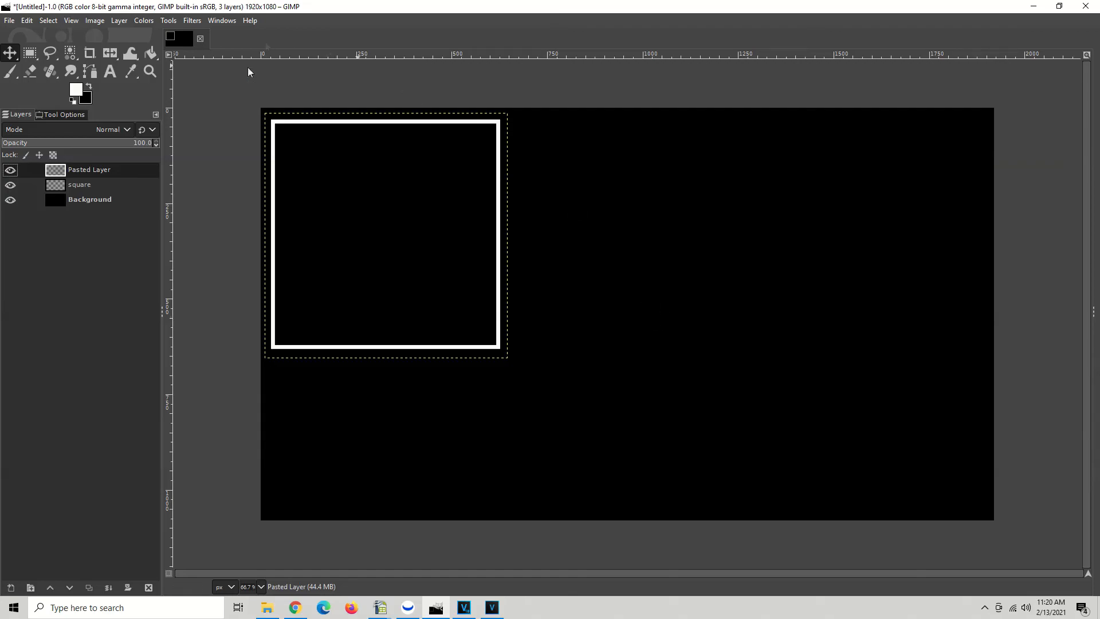
mouse_move(166, 232)
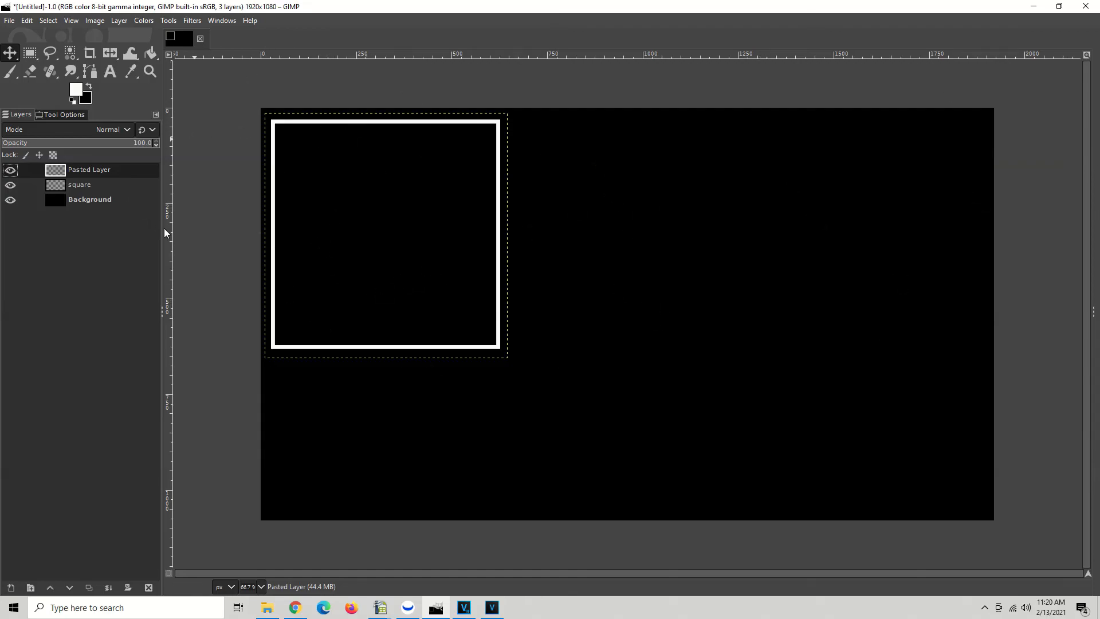